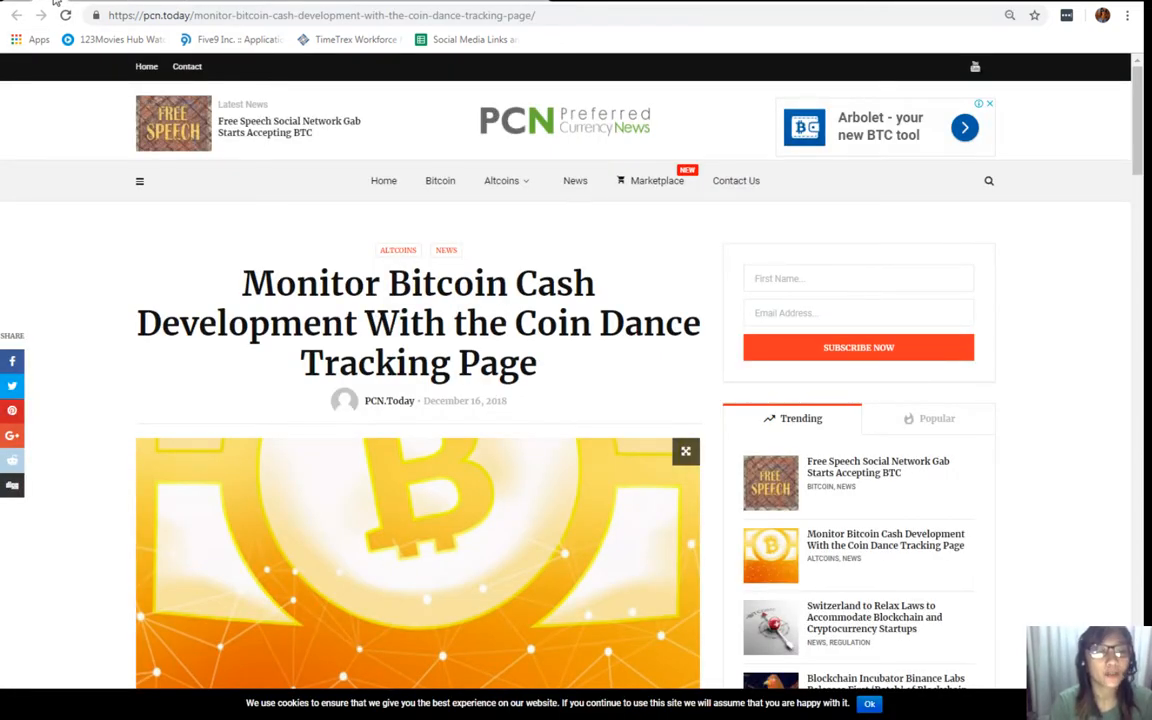
{"action": "mouse_move", "coordinate": [870, 412]}
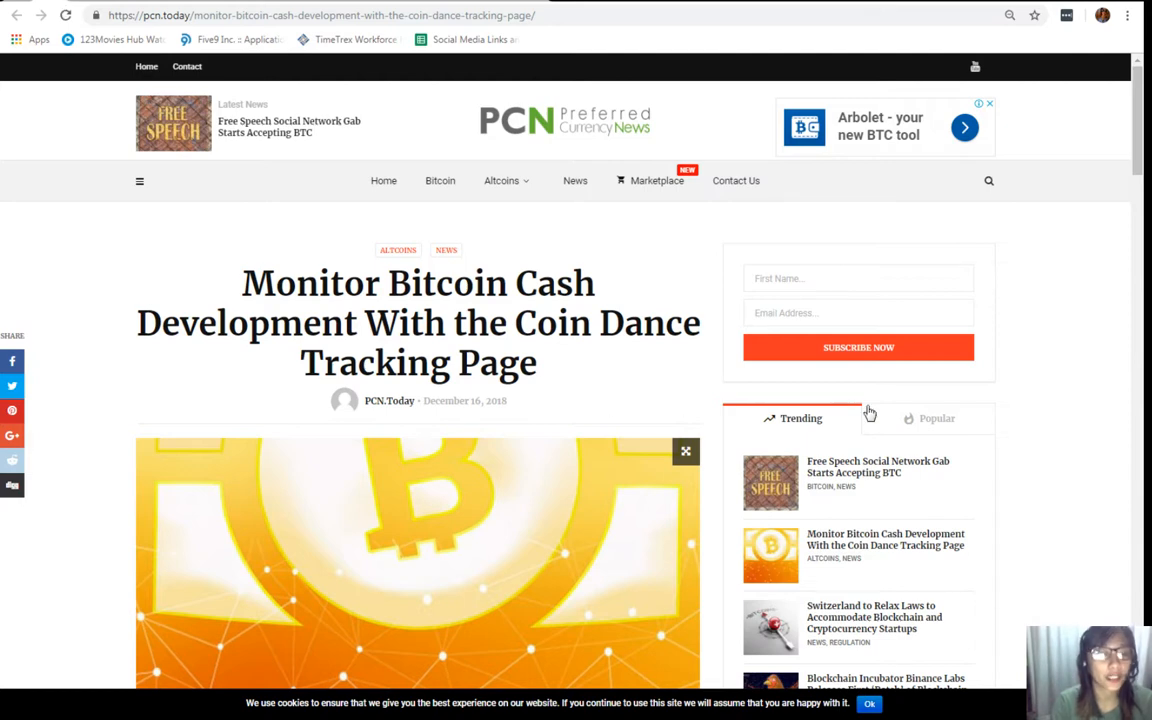
Scroll past the header image to the Coin Dance tracking page section
{"action": "scroll", "scroll_direction": "down", "scroll_amount": 3}
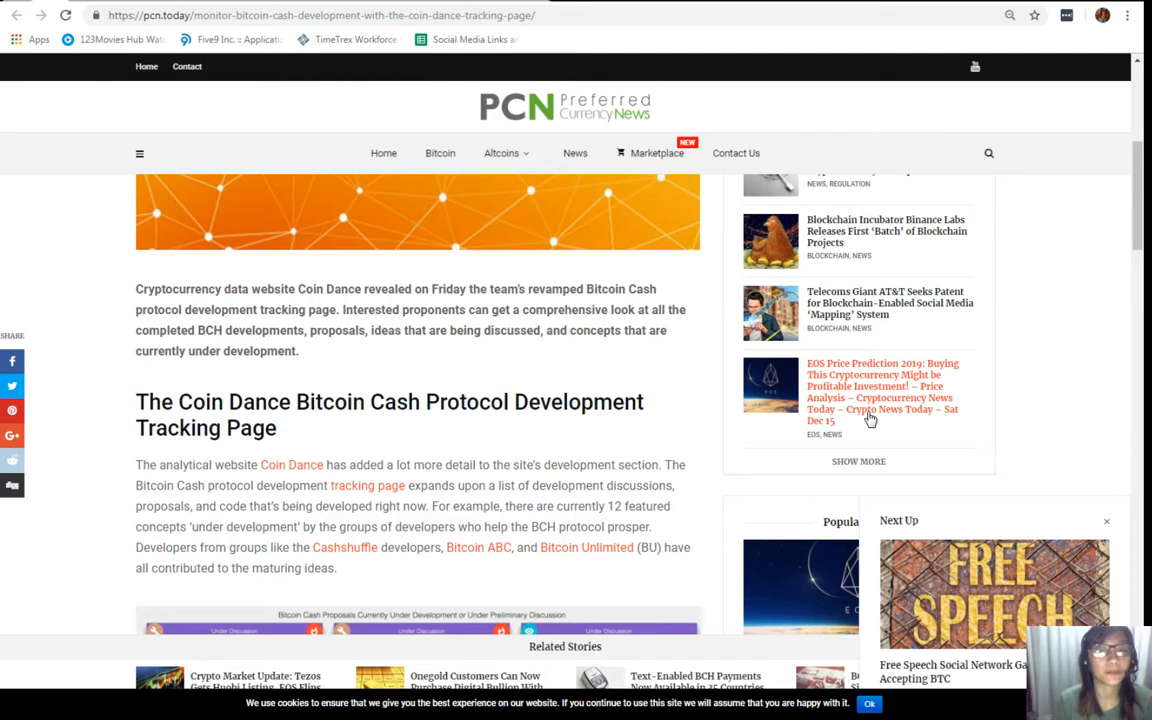
Scroll to the Revised DAA, Bobtail and One Way Aggregate Signatures proposal cards
{"action": "scroll", "scroll_direction": "down", "scroll_amount": 3}
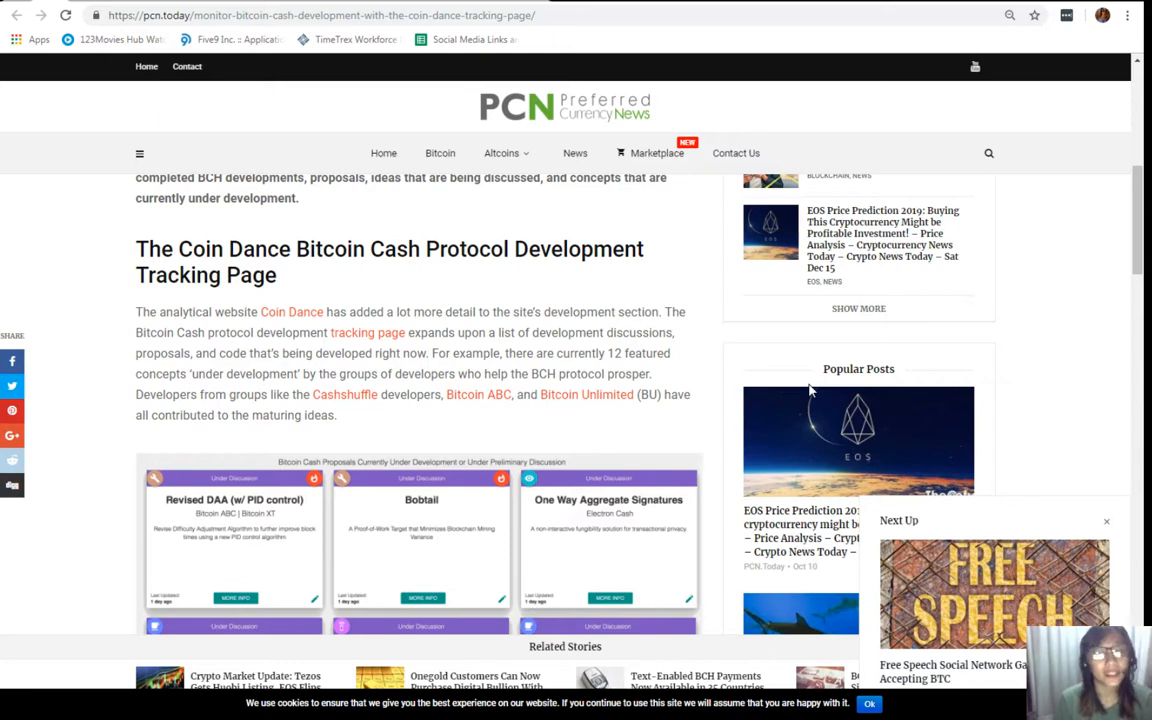
{"action": "mouse_move", "coordinate": [754, 374]}
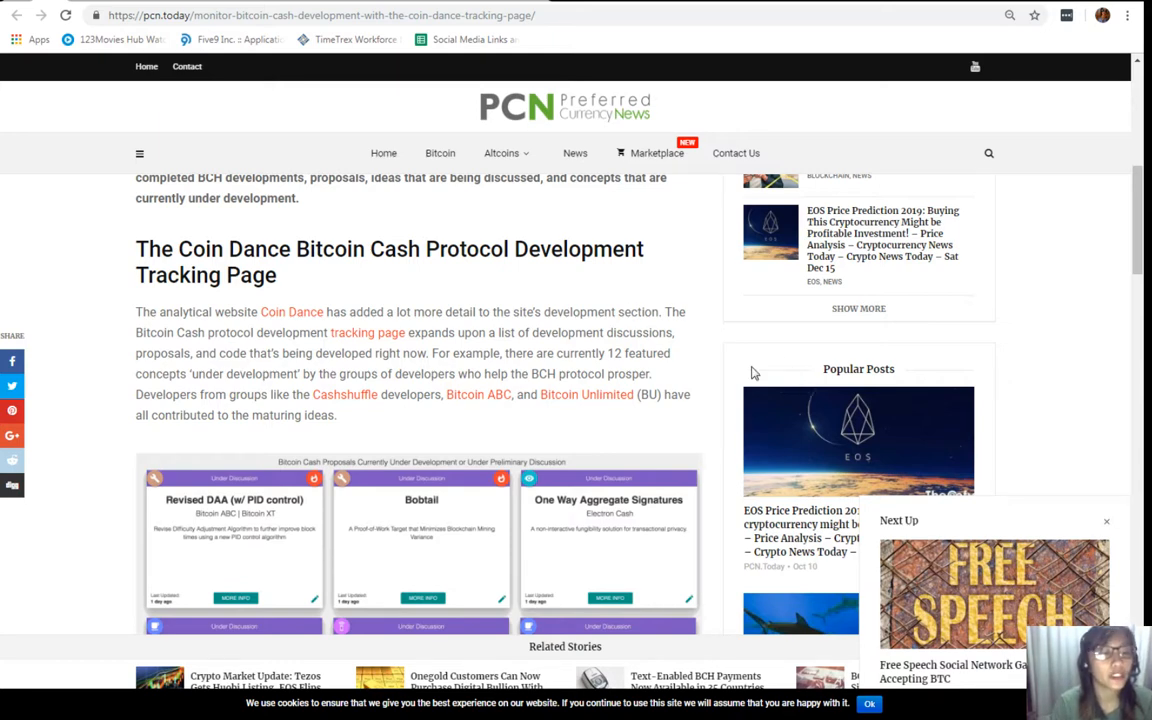
Scroll through the 12-feature proposal grid to the OpenCAP alias protocol and Maxblocksize cards
{"action": "scroll", "scroll_direction": "down", "scroll_amount": 3}
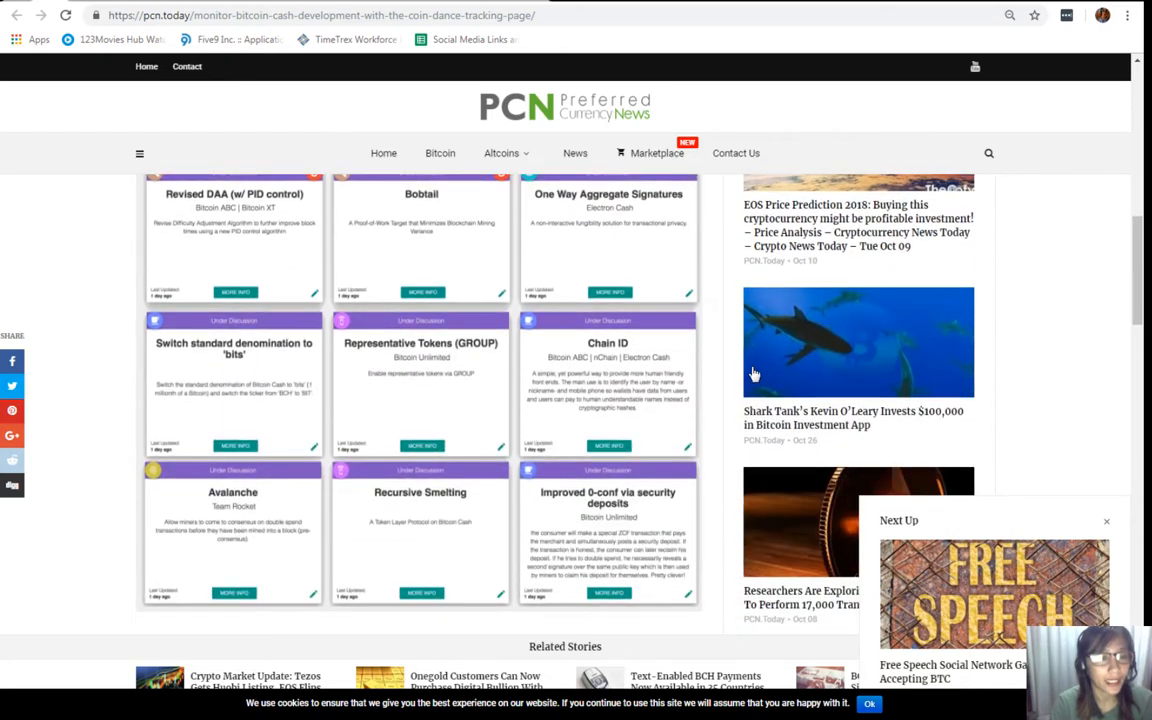
{"action": "scroll", "scroll_direction": "up", "scroll_amount": 3}
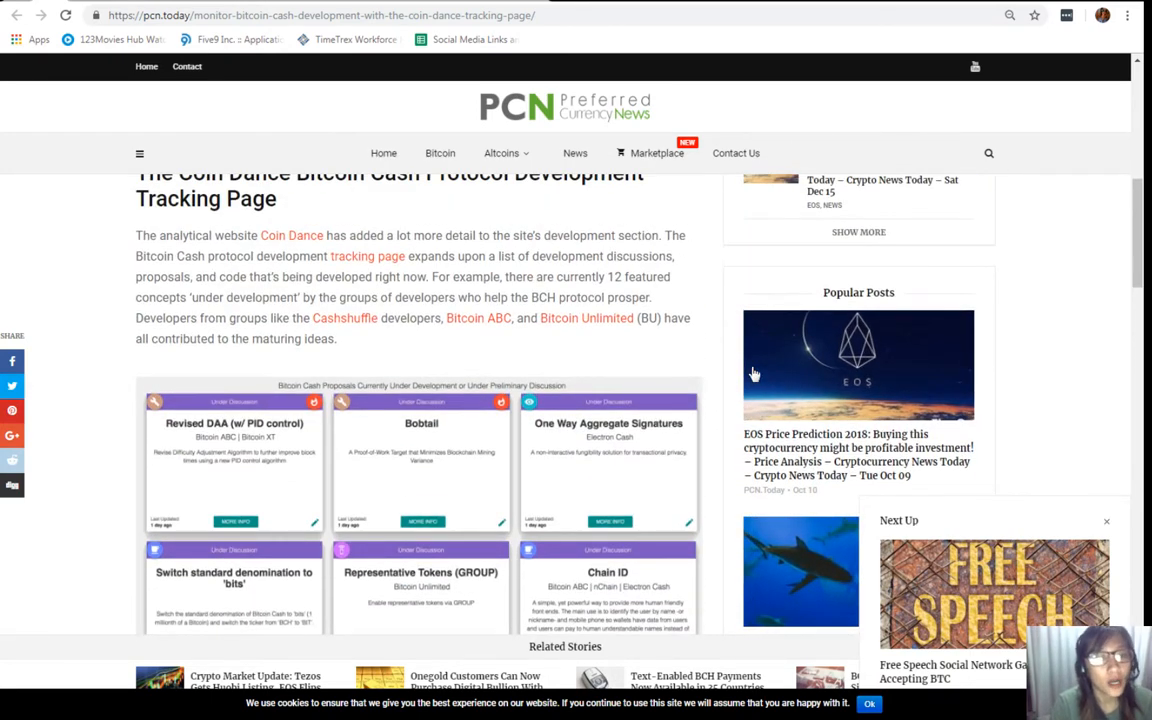
{"action": "scroll", "scroll_direction": "down", "scroll_amount": 3}
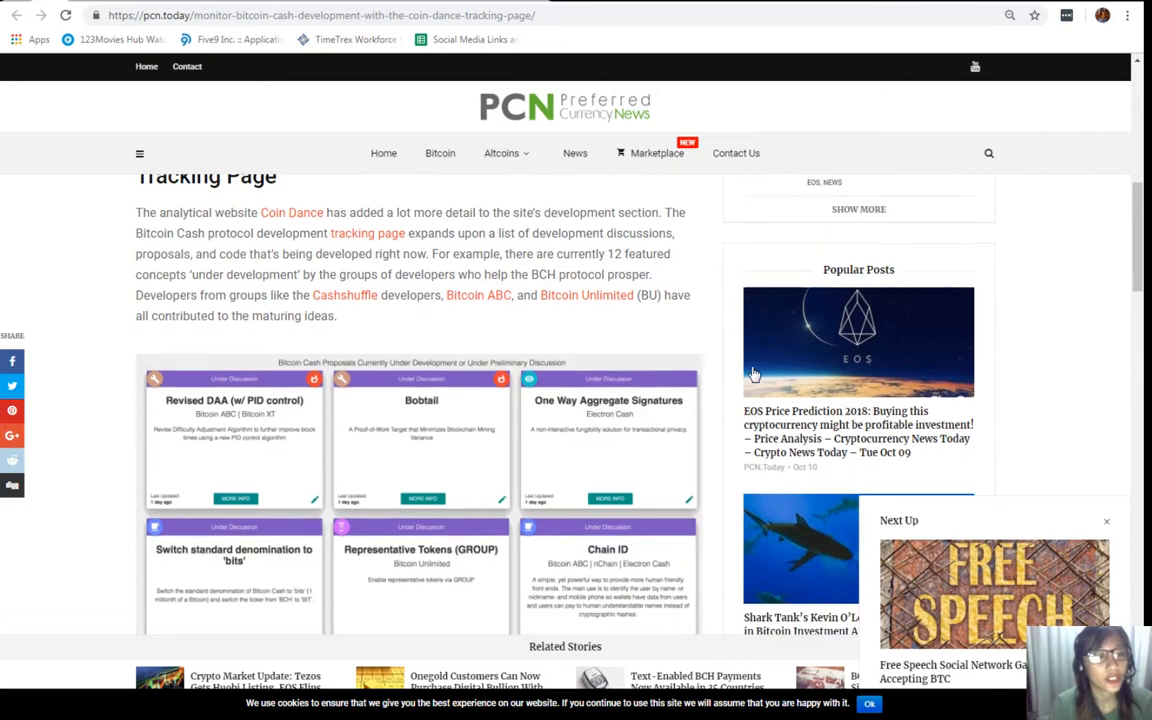
{"action": "scroll", "scroll_direction": "down", "scroll_amount": 3}
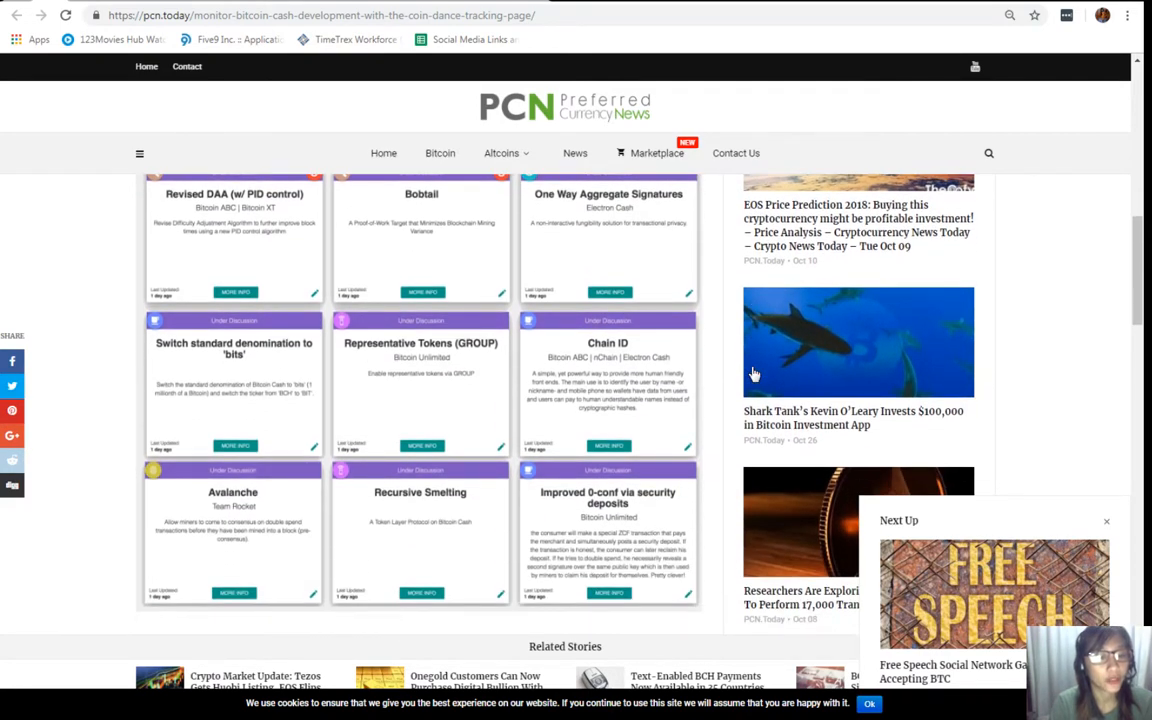
{"action": "scroll", "scroll_direction": "down", "scroll_amount": 3}
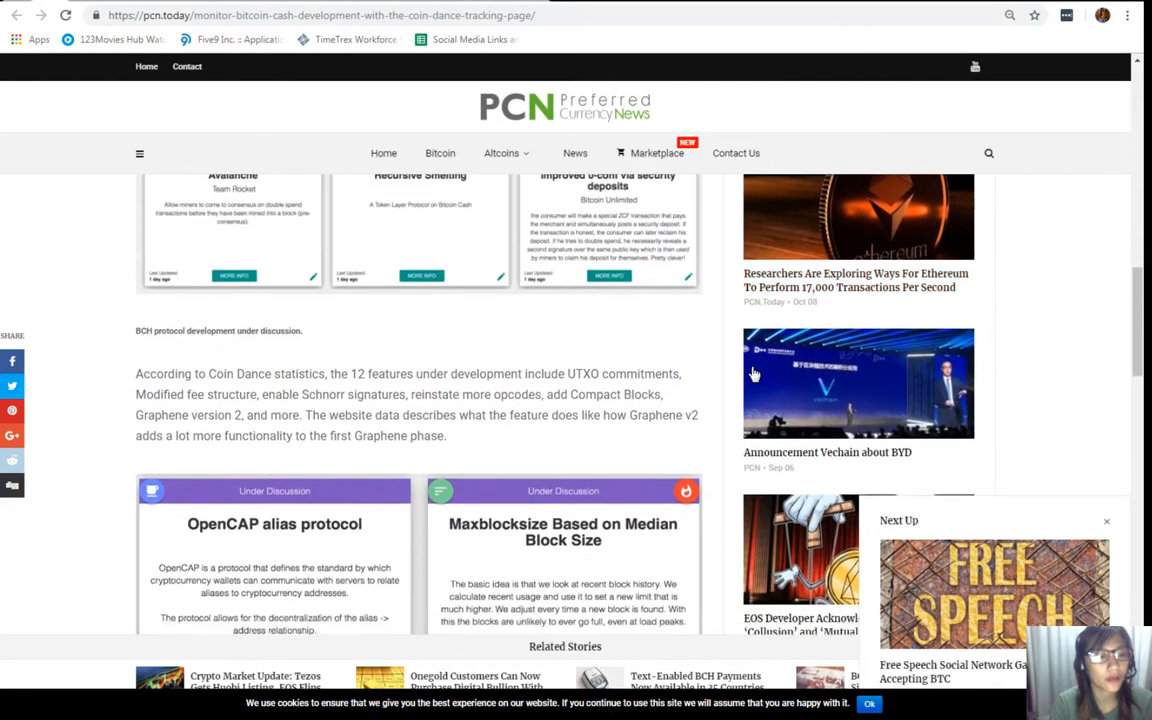
{"action": "scroll", "scroll_direction": "down", "scroll_amount": 3}
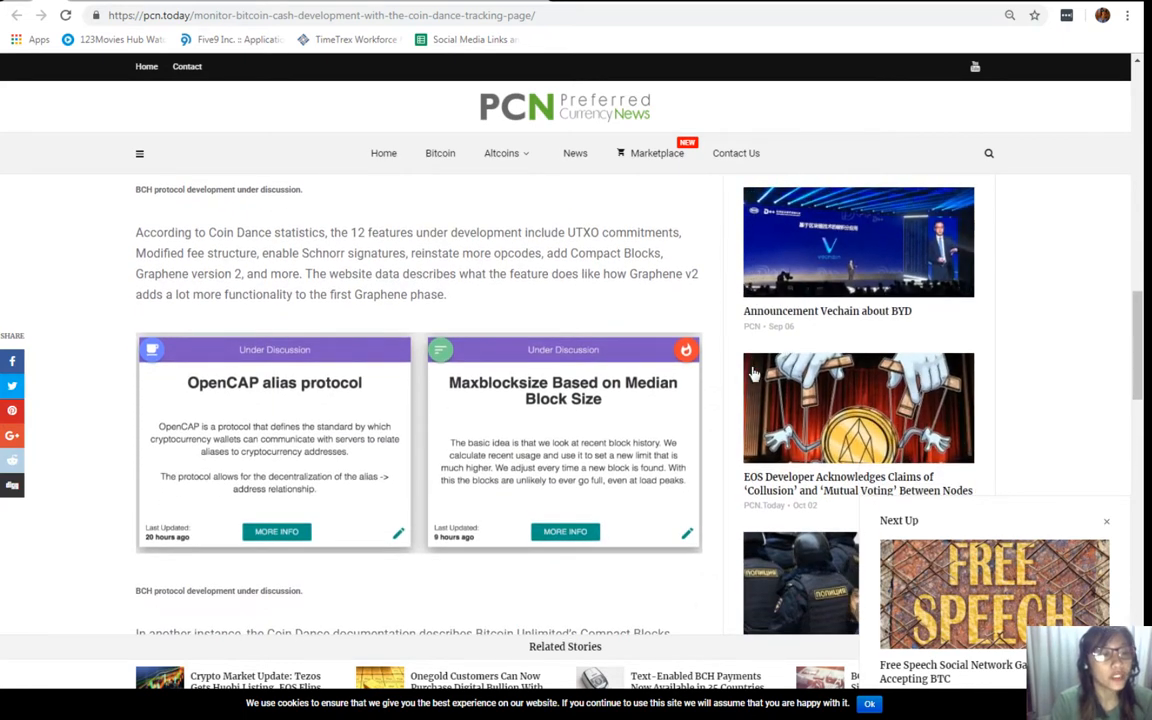
{"action": "mouse_move", "coordinate": [790, 374]}
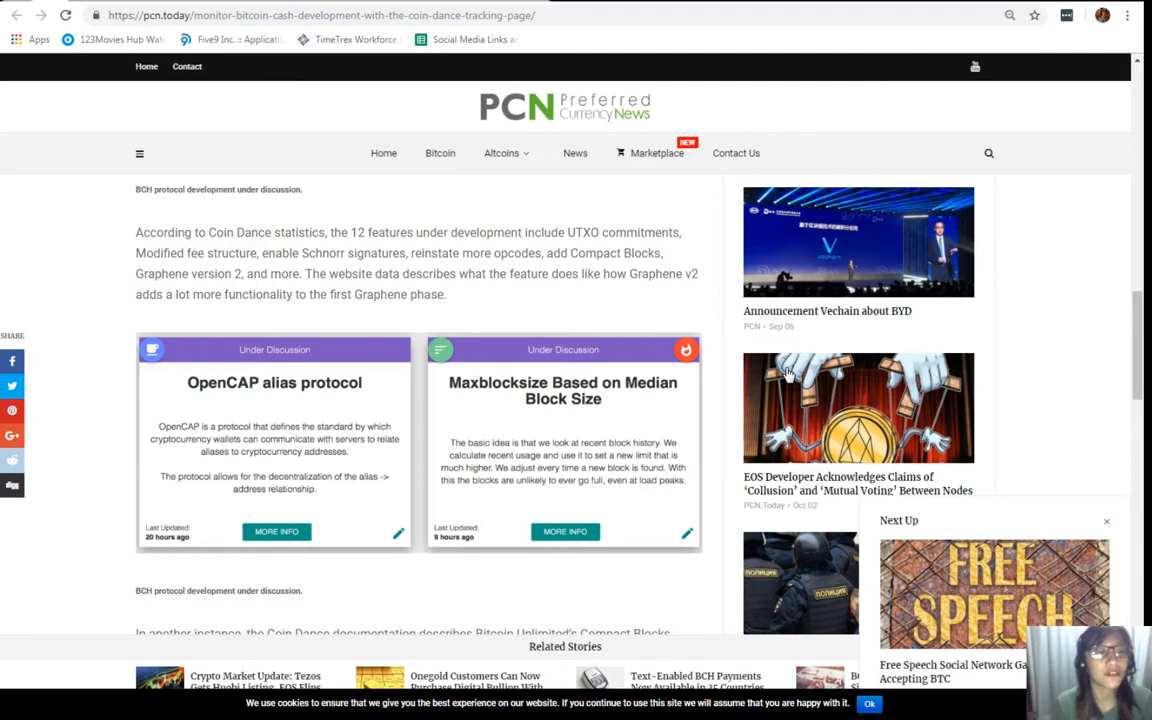
Scroll to the Optimization, Privacy, Scaling section ending in Continue Reading
{"action": "left_click", "coordinate": [500, 152]}
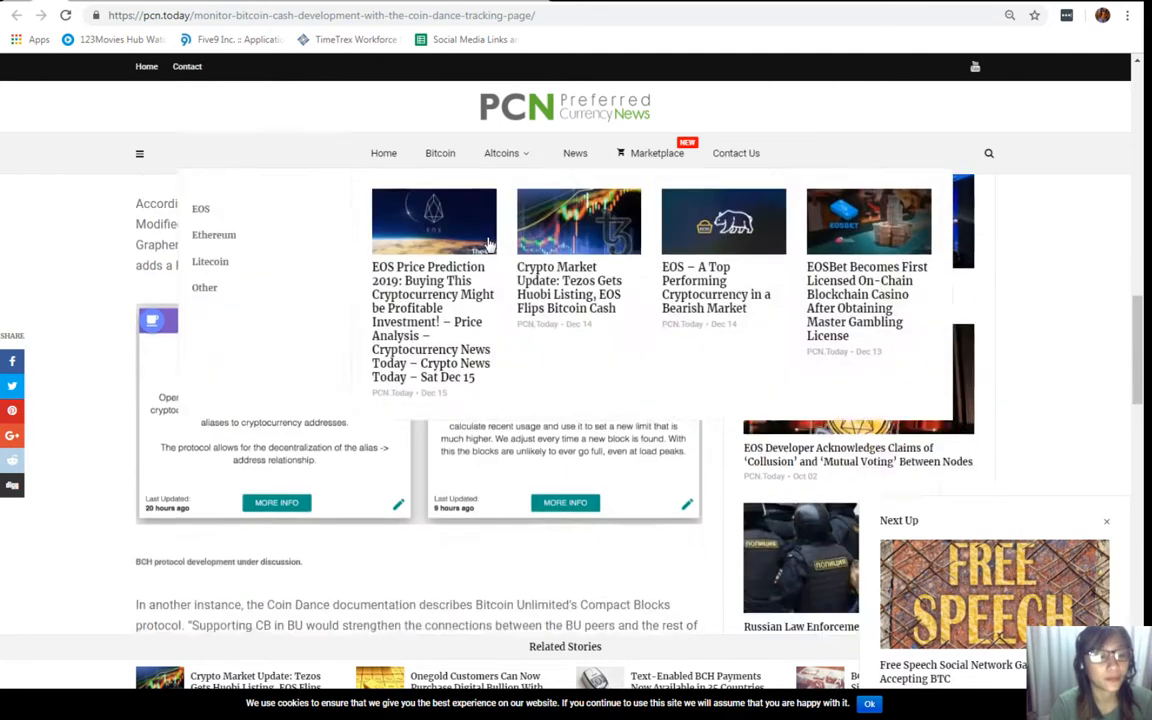
{"action": "scroll", "scroll_direction": "down", "scroll_amount": 3}
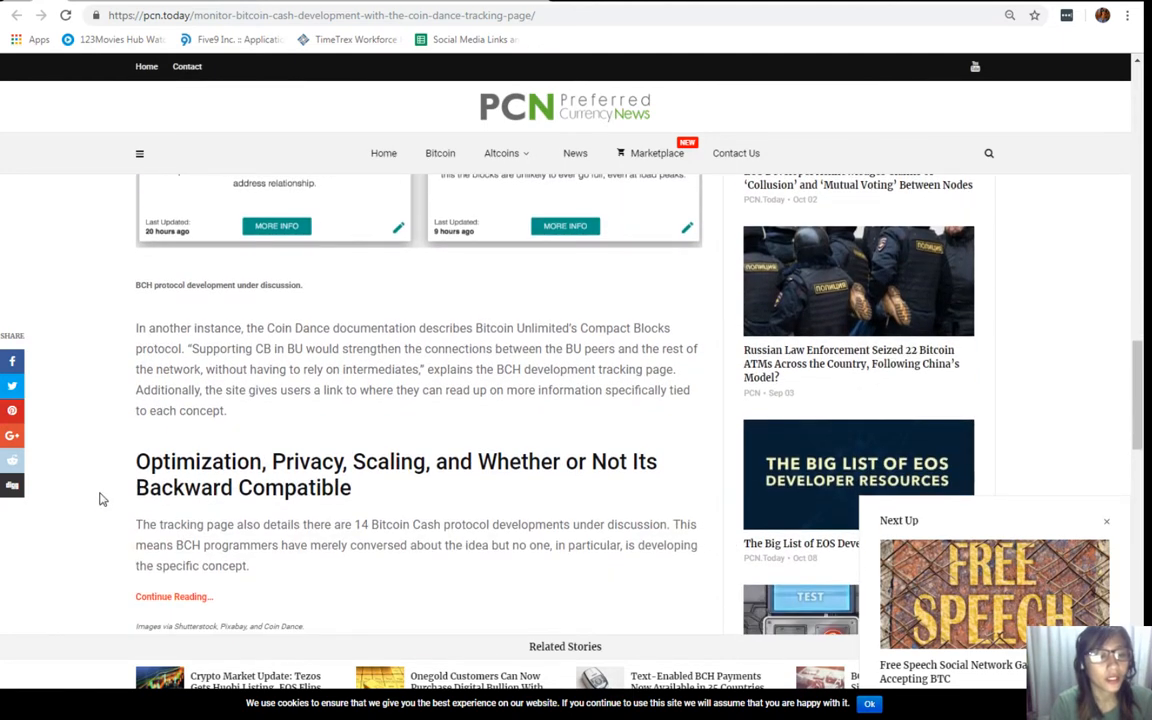
{"action": "mouse_move", "coordinate": [416, 370]}
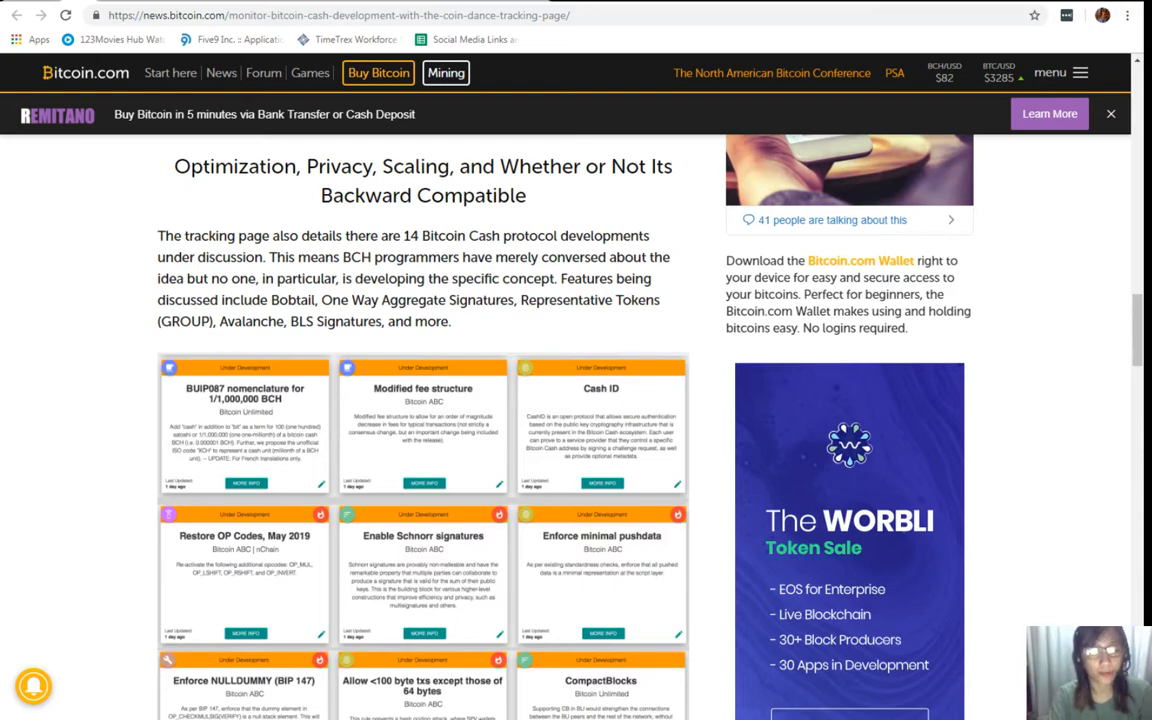
Scroll past the feature grid to the Graphene v2, CashShuffle and UTXO commitments cards
{"action": "scroll", "scroll_direction": "down", "scroll_amount": 3}
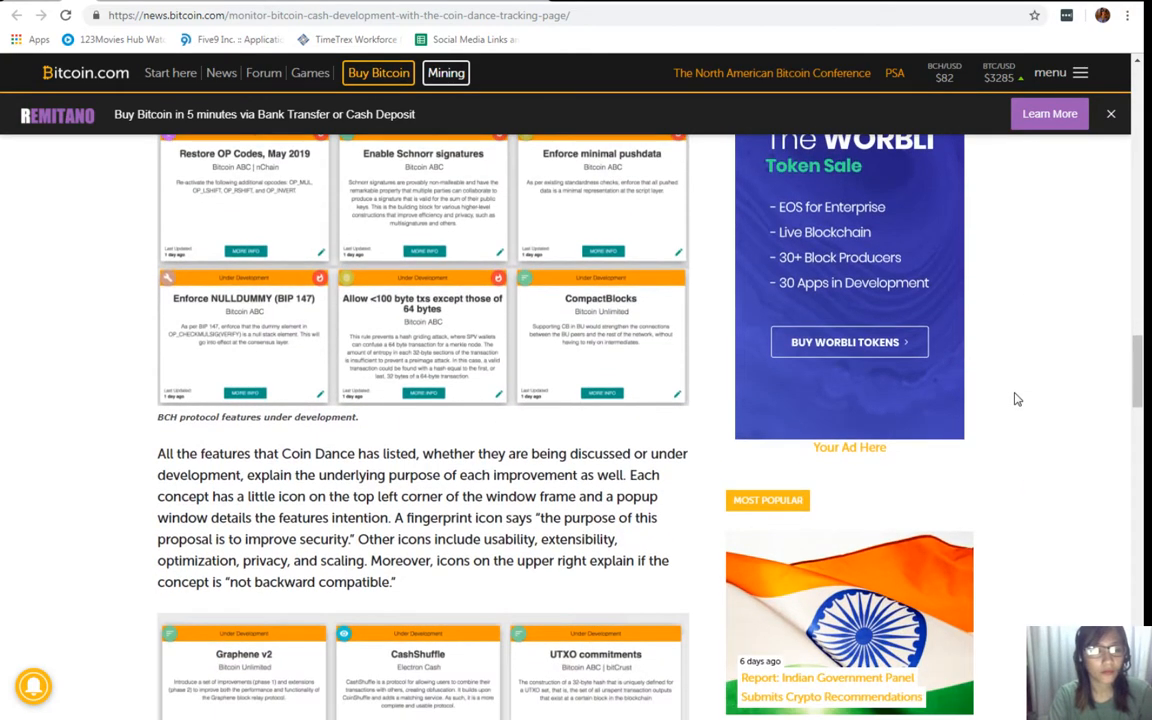
{"action": "scroll", "scroll_direction": "down", "scroll_amount": 3}
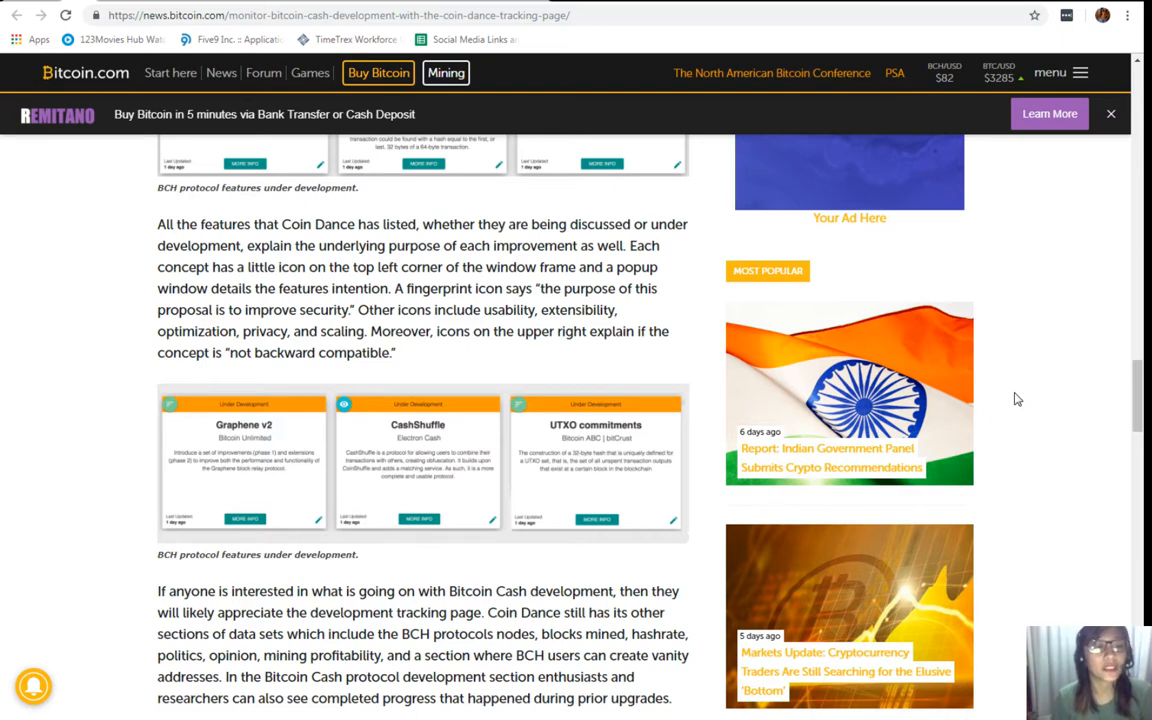
{"action": "mouse_move", "coordinate": [910, 532]}
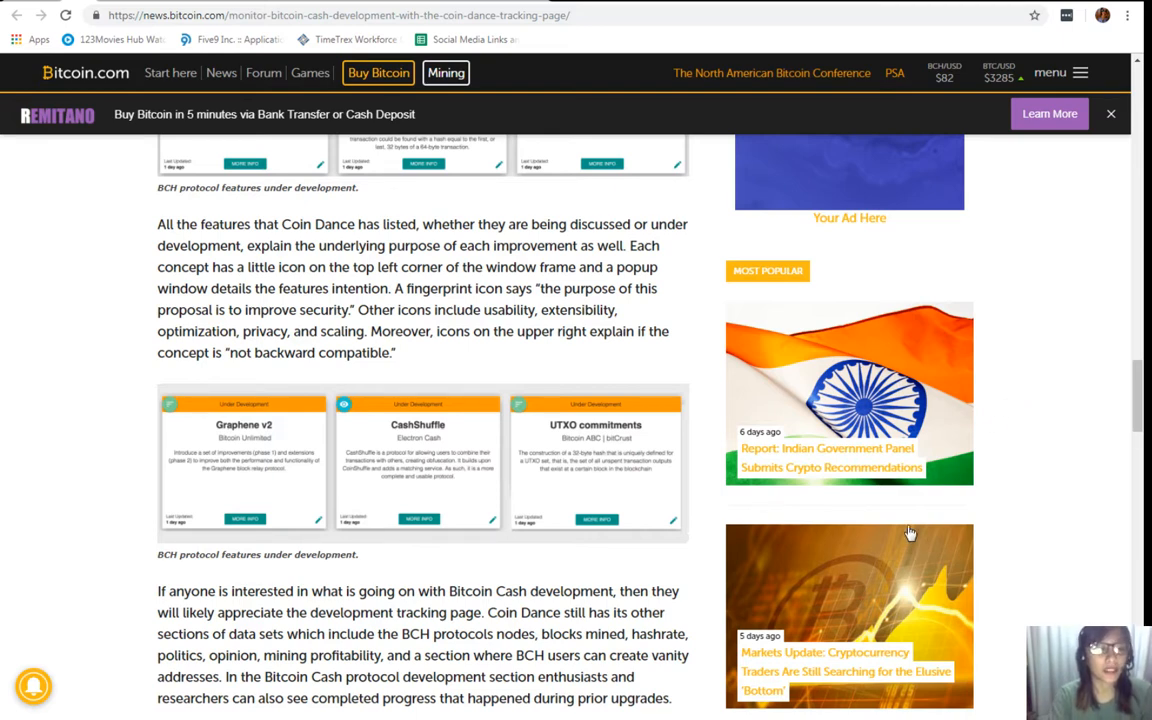
Read to the article's closing question and image credits, revisiting the proposal cards
{"action": "scroll", "scroll_direction": "down", "scroll_amount": 3}
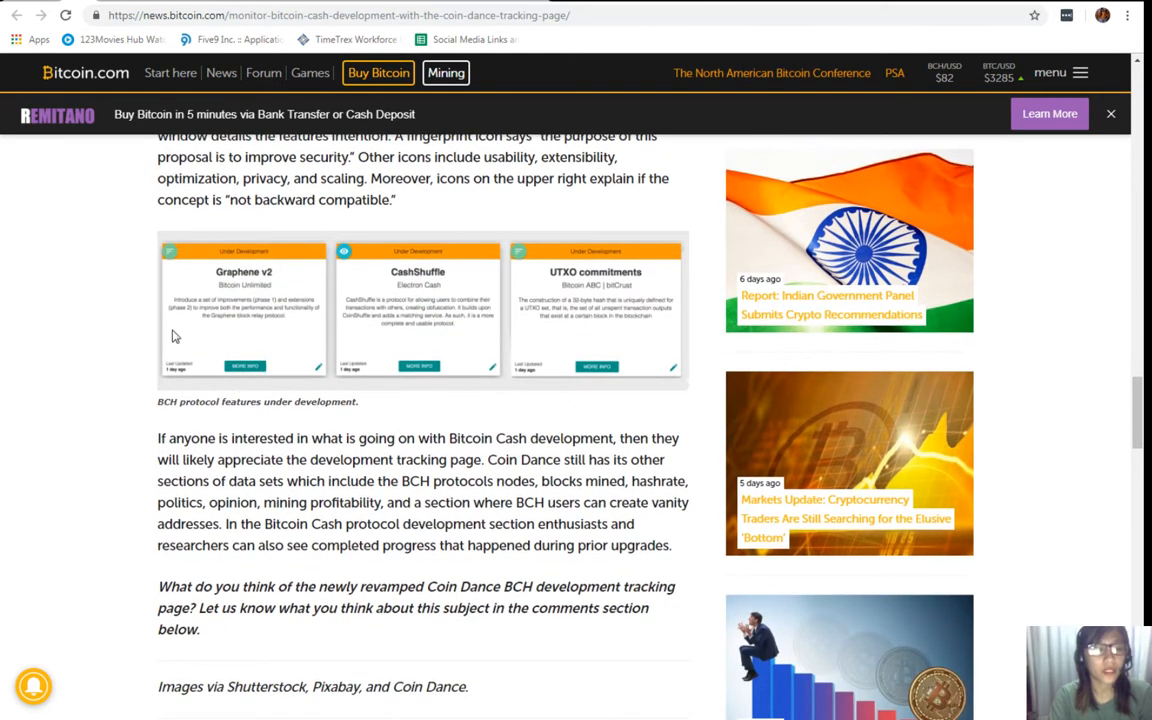
{"action": "mouse_move", "coordinate": [210, 276]}
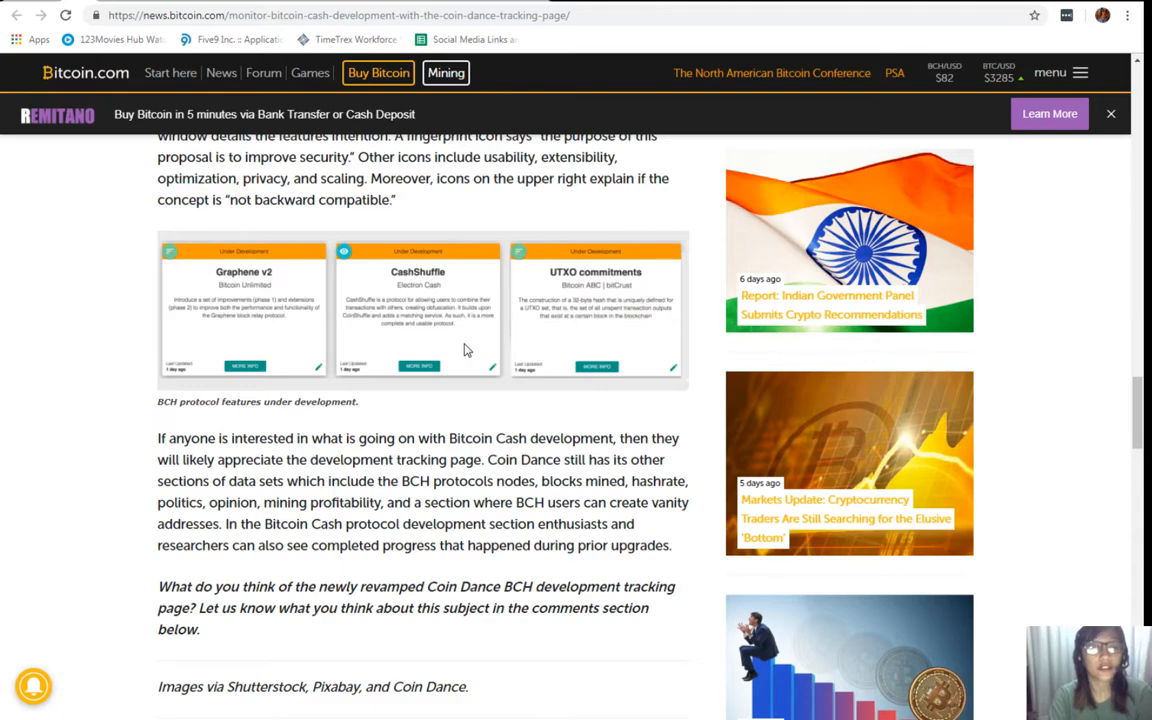
{"action": "scroll", "scroll_direction": "up", "scroll_amount": 3}
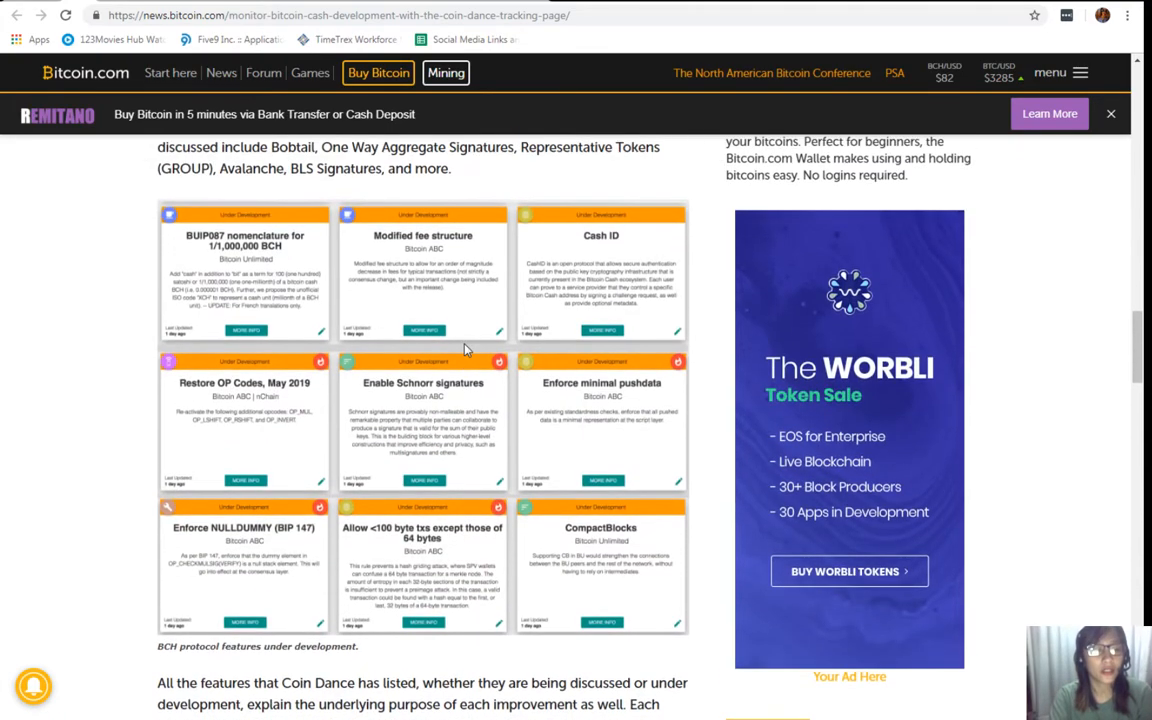
{"action": "mouse_move", "coordinate": [446, 410]}
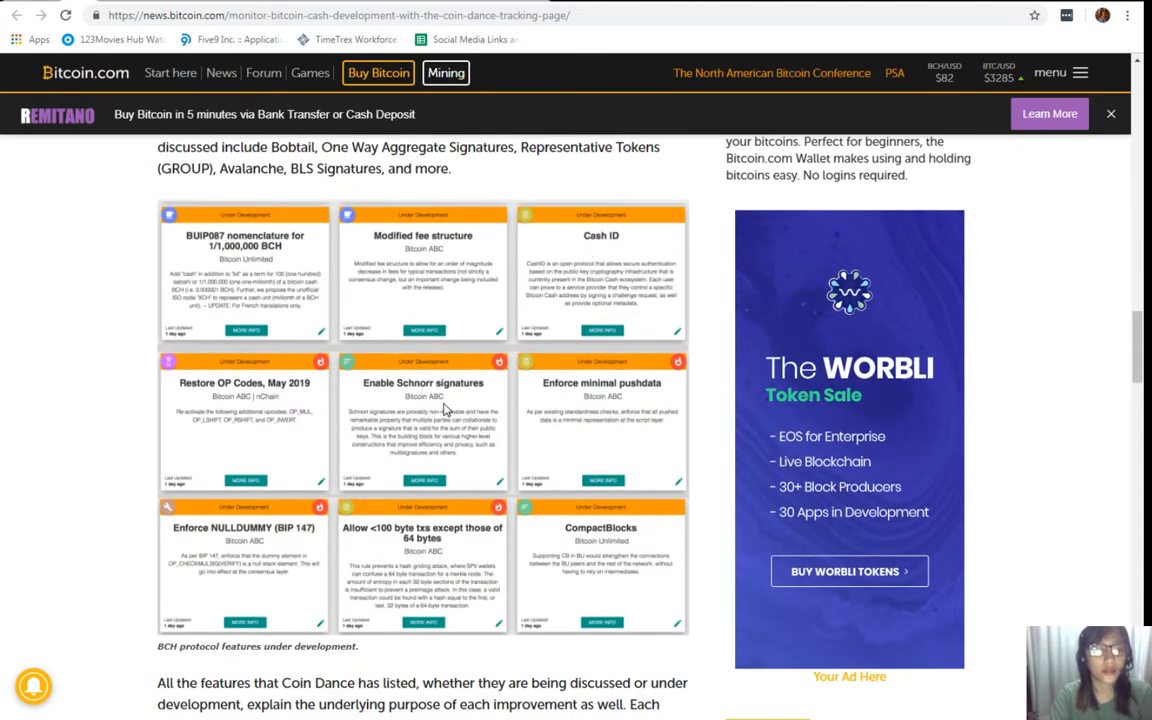
{"action": "scroll", "scroll_direction": "down", "scroll_amount": 3}
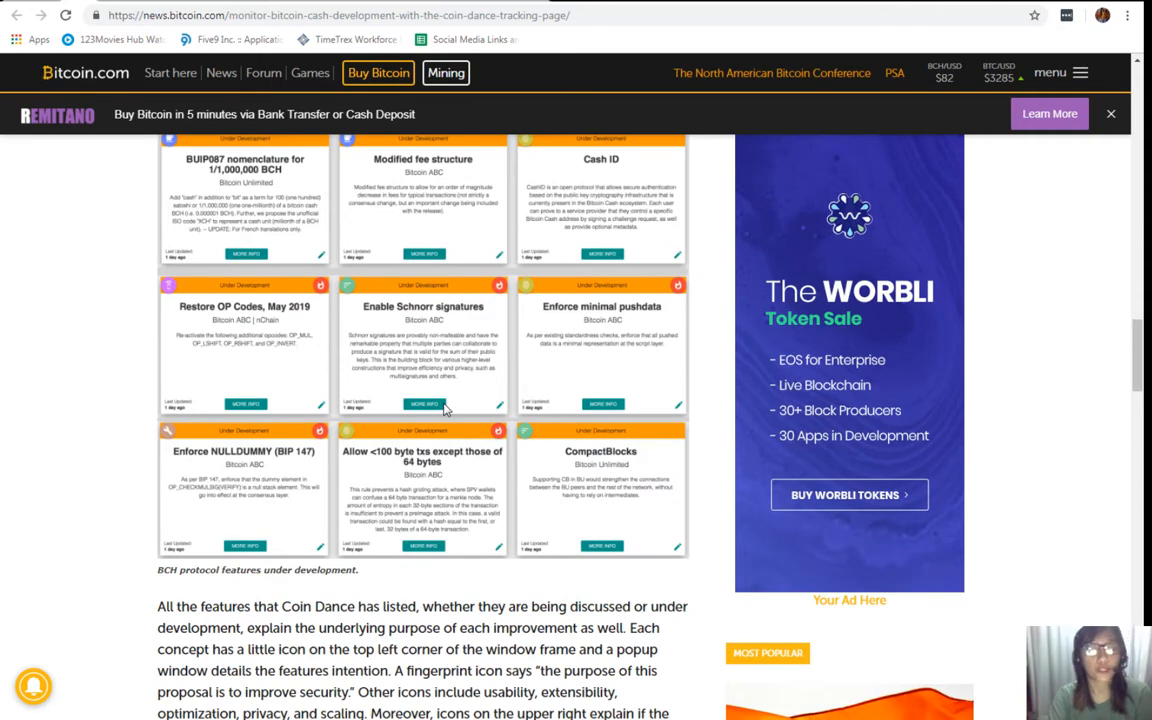
{"action": "scroll", "scroll_direction": "down", "scroll_amount": 3}
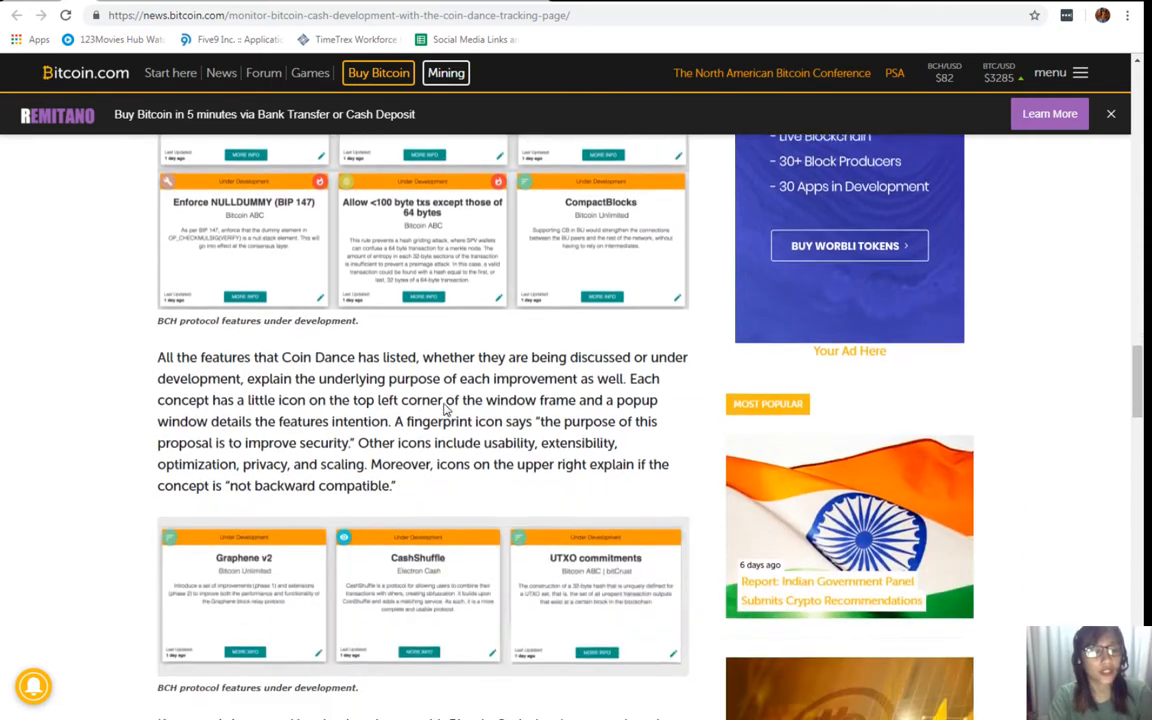
{"action": "scroll", "scroll_direction": "down", "scroll_amount": 3}
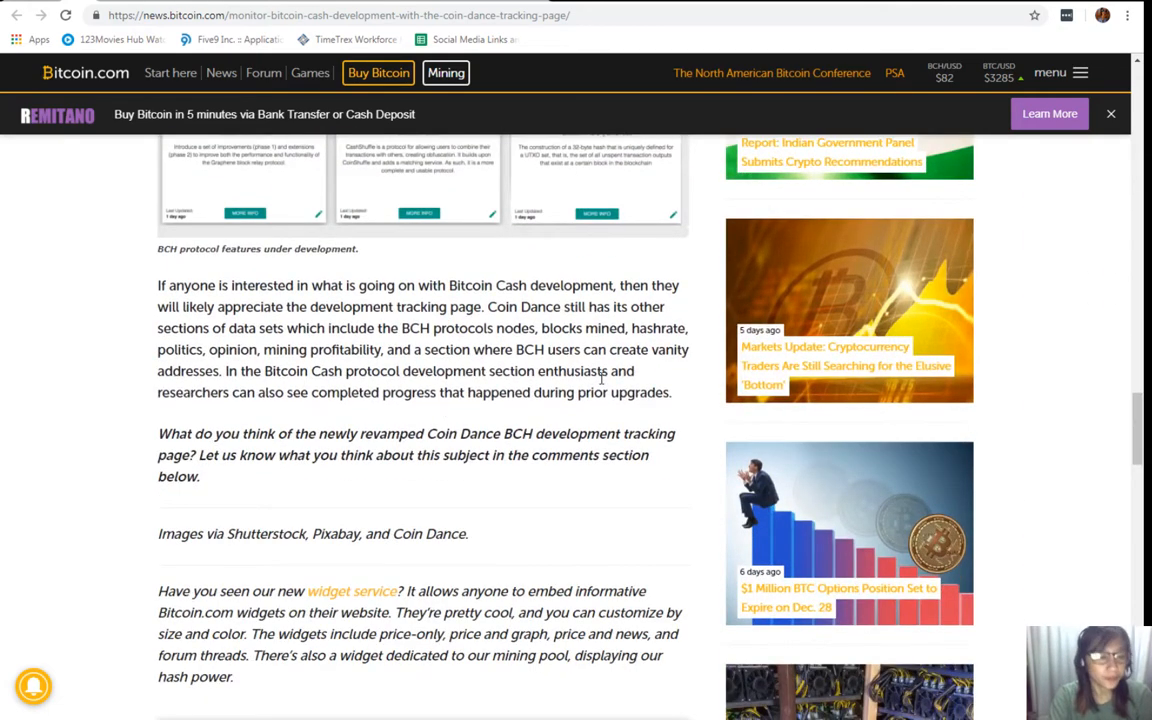
{"action": "scroll", "scroll_direction": "up", "scroll_amount": 3}
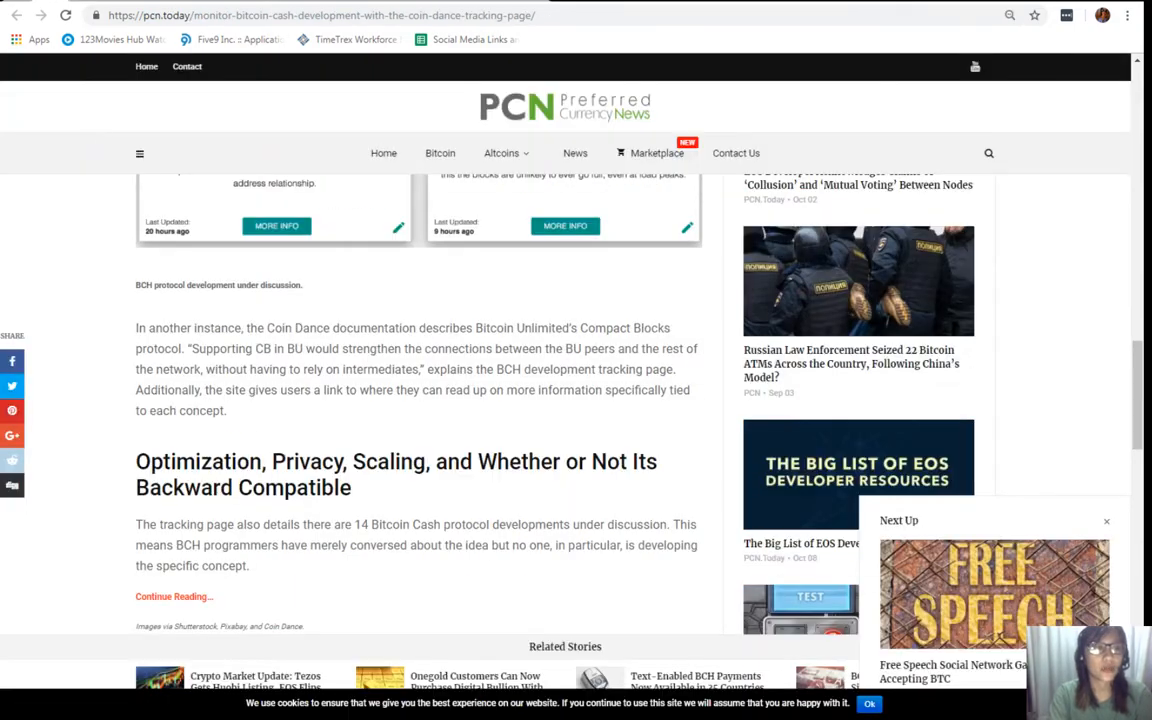
Scroll back to the article's headline, byline and header image
{"action": "scroll", "scroll_direction": "up", "scroll_amount": 3}
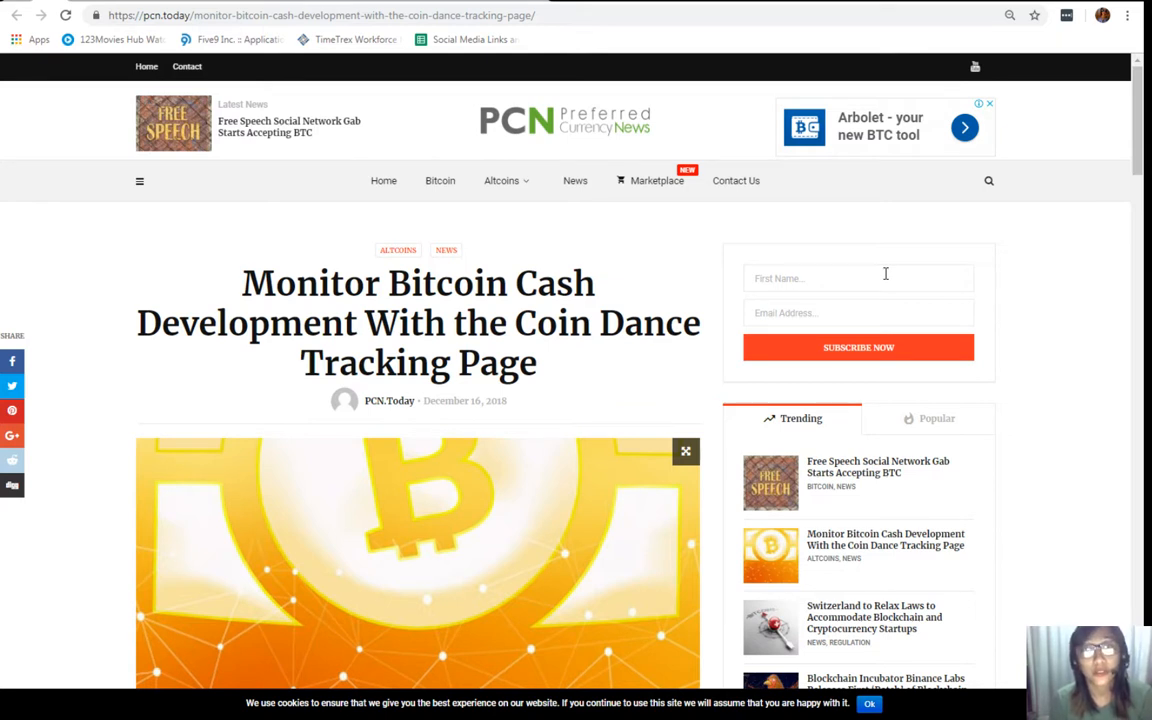
{"action": "mouse_move", "coordinate": [628, 22]}
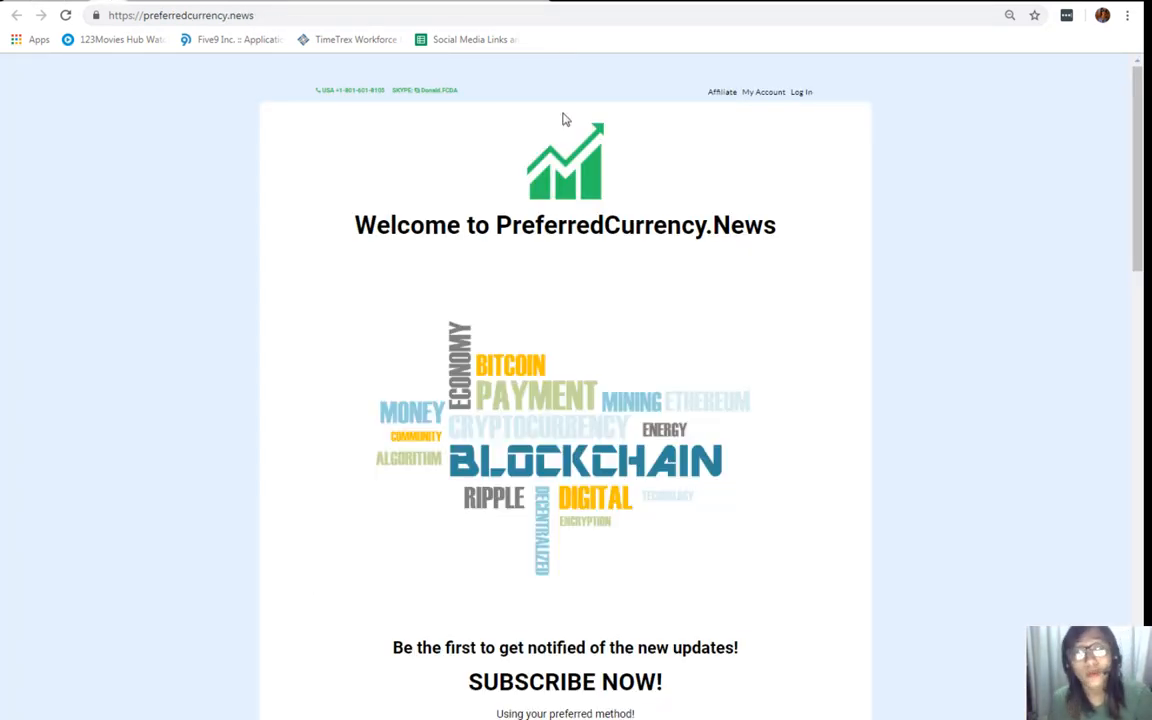
{"action": "mouse_move", "coordinate": [644, 284]}
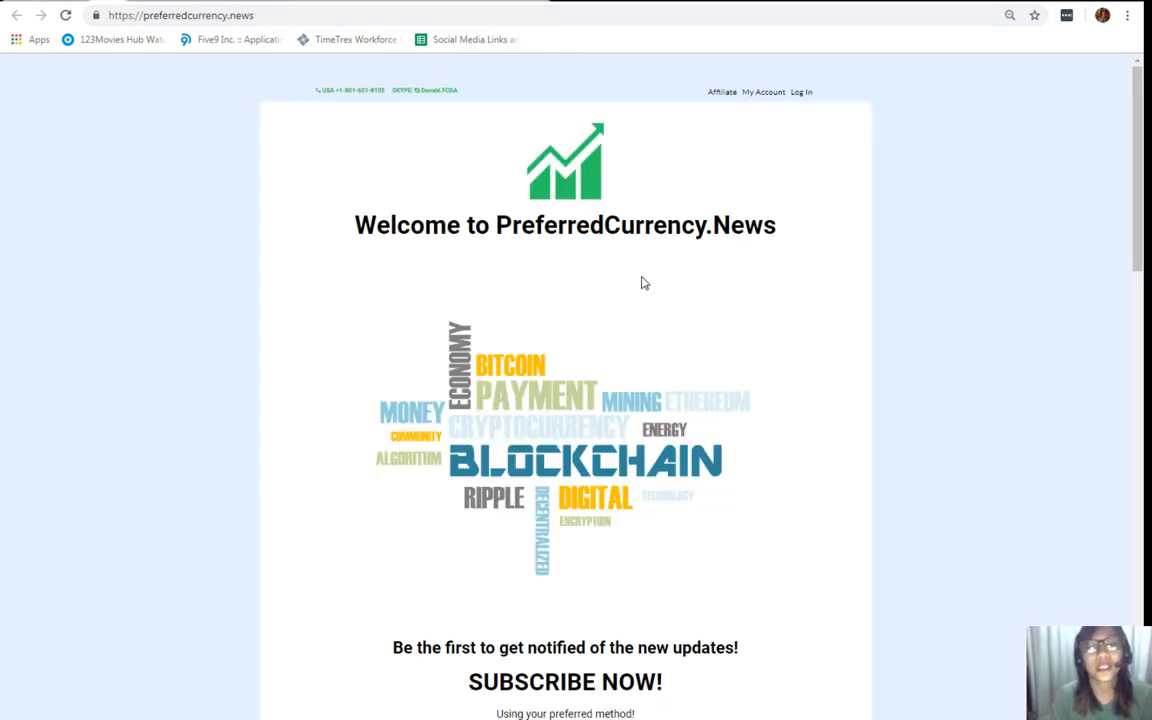
Scroll the welcome page to the SUBSCRIBE NOW section with PayPal and Coinbase options
{"action": "scroll", "scroll_direction": "down", "scroll_amount": 3}
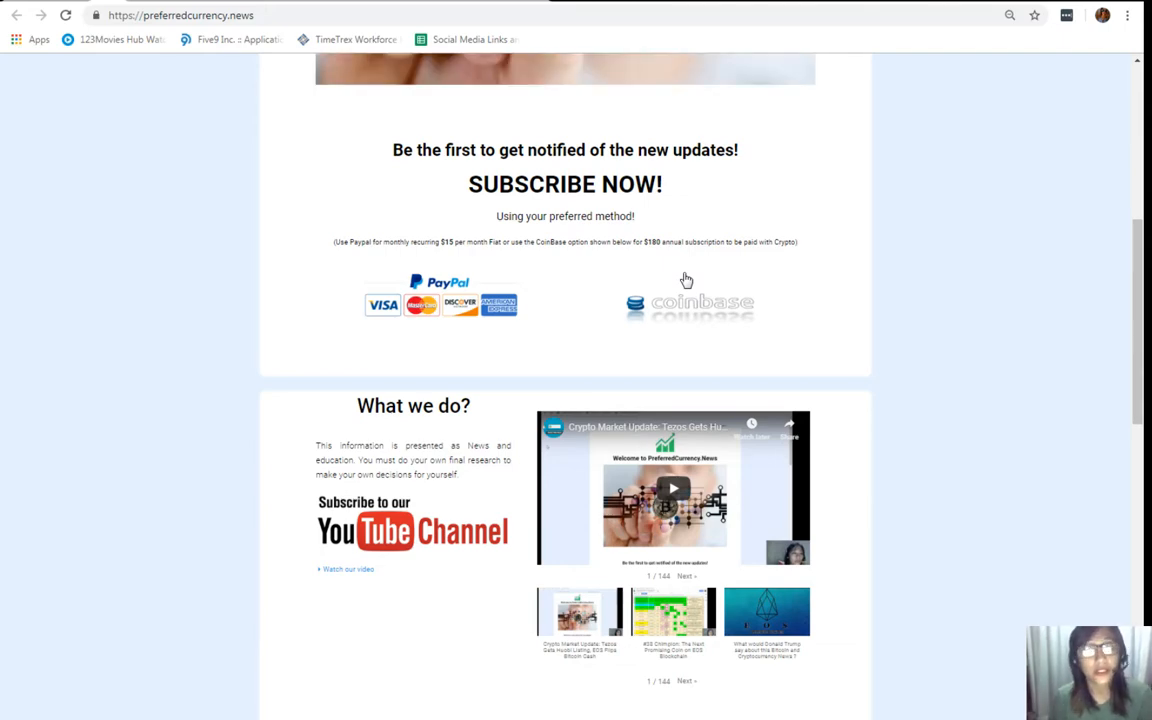
{"action": "scroll", "scroll_direction": "up", "scroll_amount": 3}
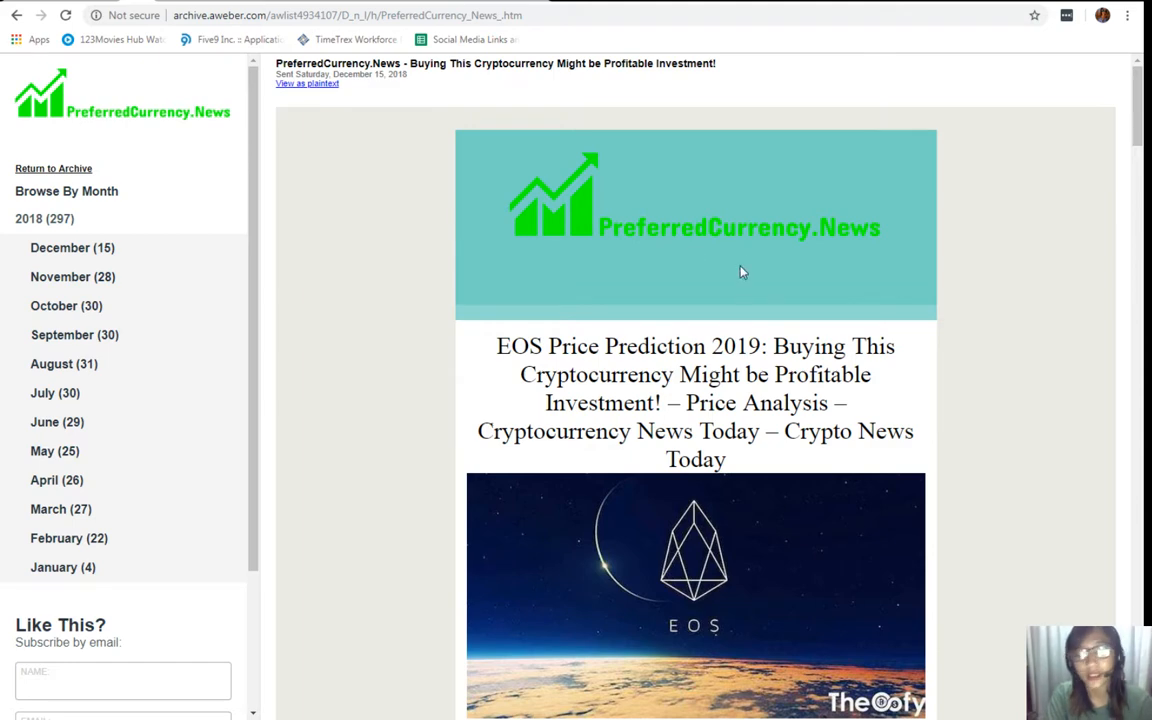
{"action": "mouse_move", "coordinate": [820, 264]}
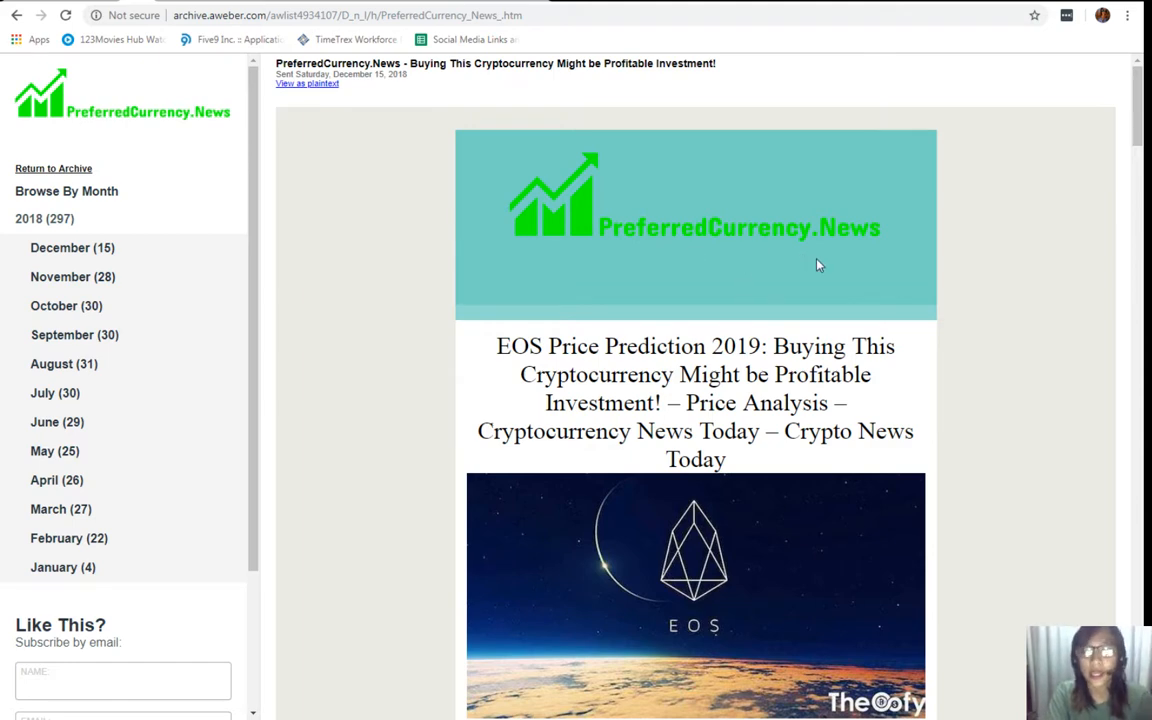
Scroll through the EOS newsletter sections and back to Donald's Research List spreadsheet link
{"action": "scroll", "scroll_direction": "down", "scroll_amount": 3}
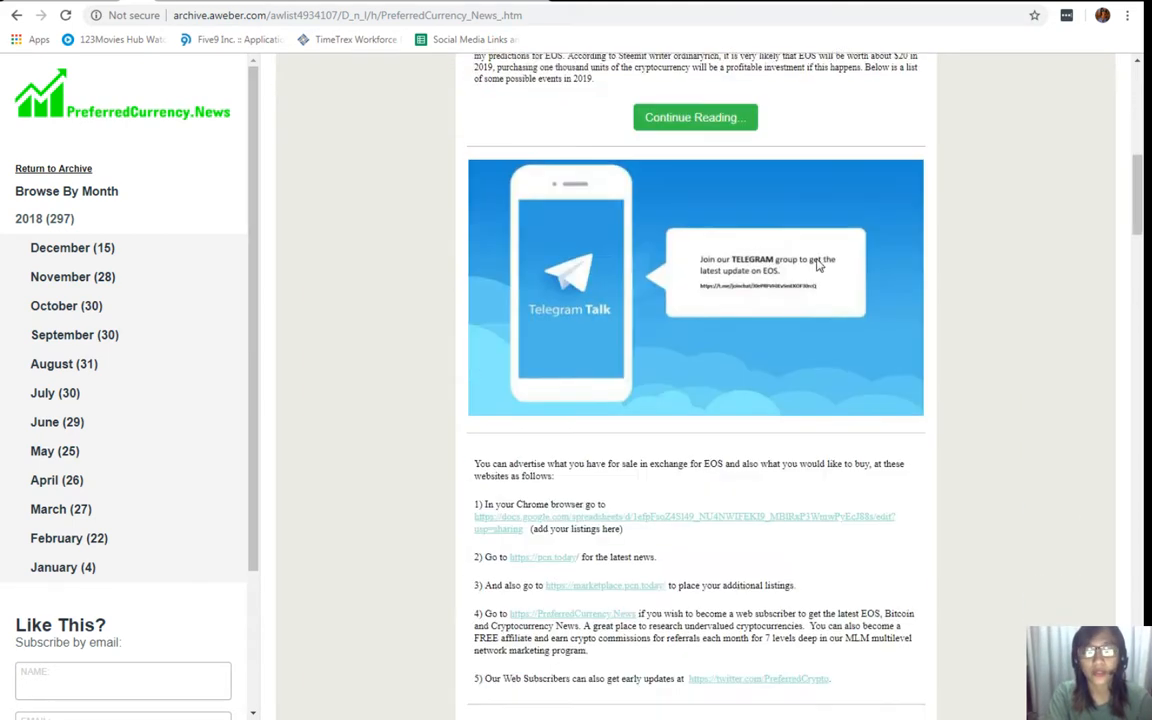
{"action": "scroll", "scroll_direction": "down", "scroll_amount": 3}
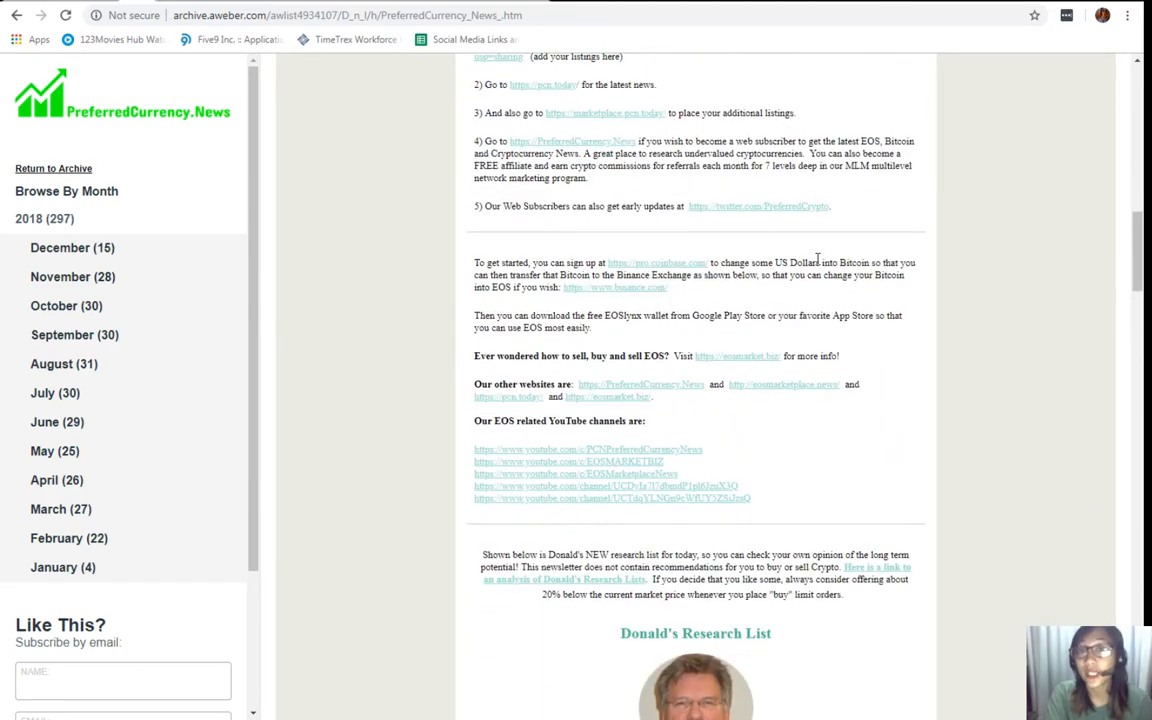
{"action": "scroll", "scroll_direction": "down", "scroll_amount": 3}
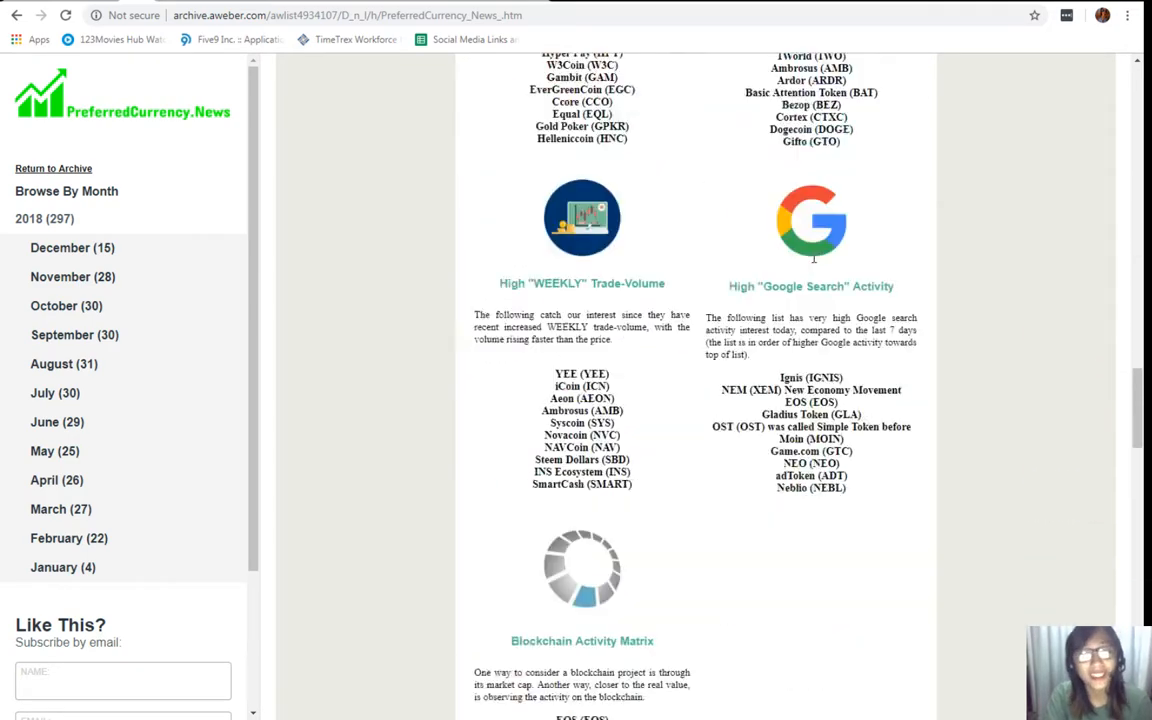
{"action": "scroll", "scroll_direction": "down", "scroll_amount": 3}
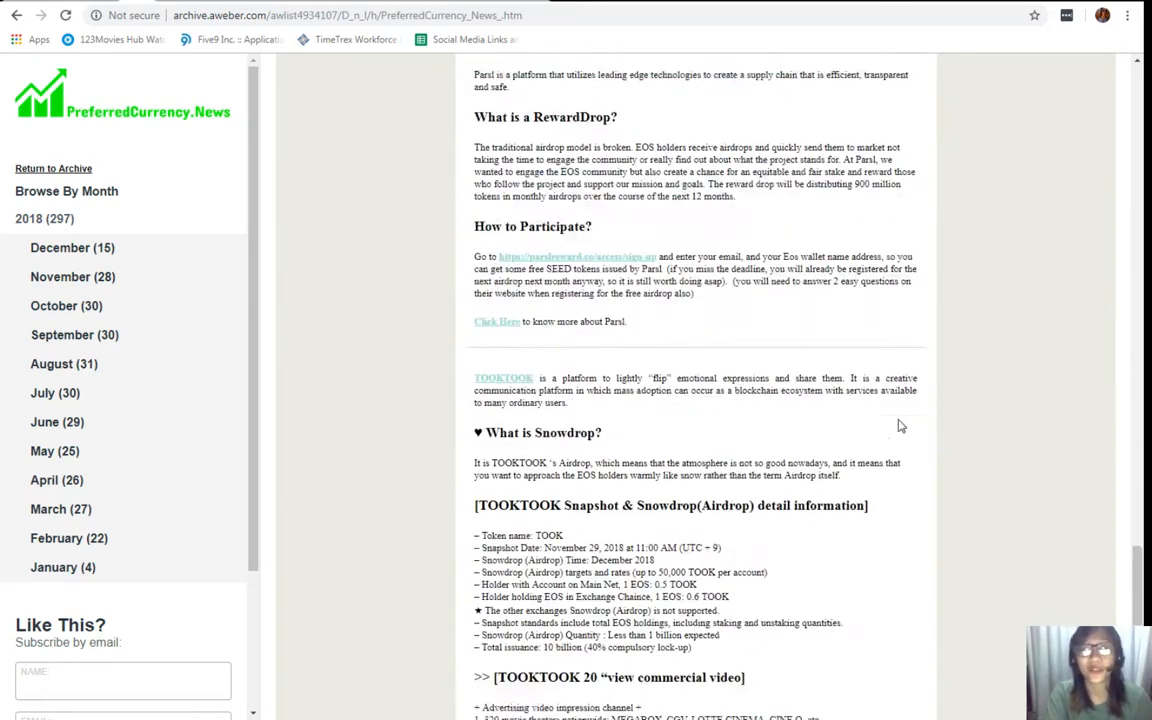
{"action": "scroll", "scroll_direction": "down", "scroll_amount": 3}
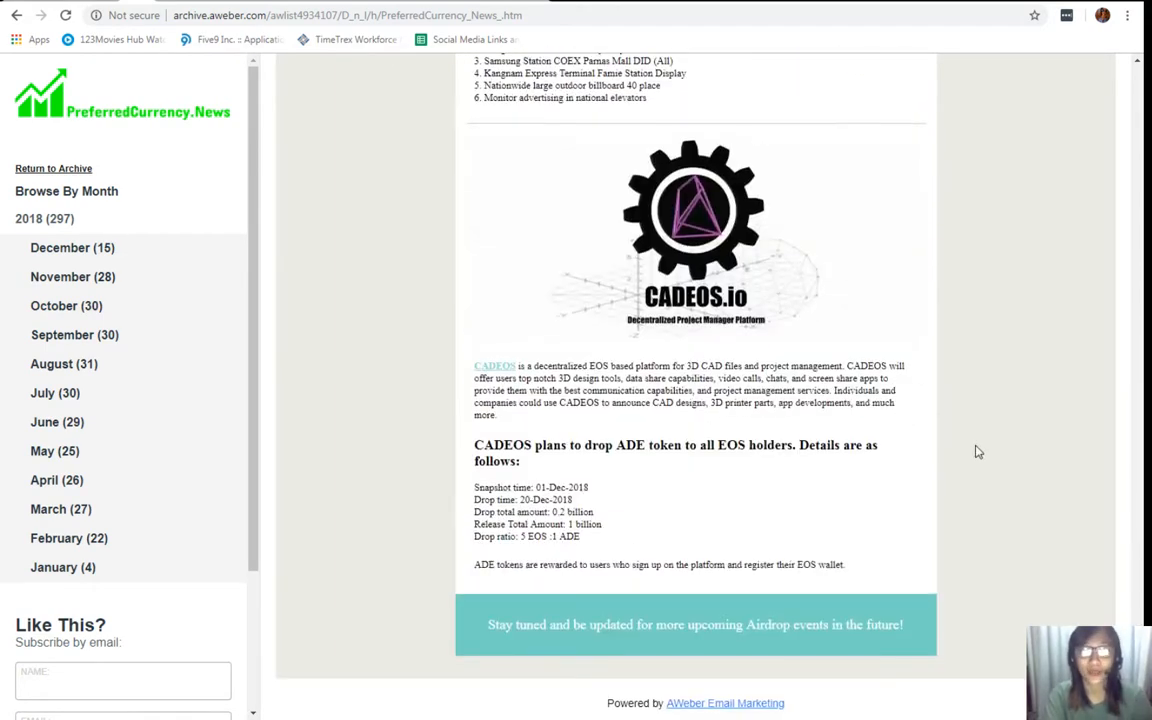
{"action": "scroll", "scroll_direction": "up", "scroll_amount": 3}
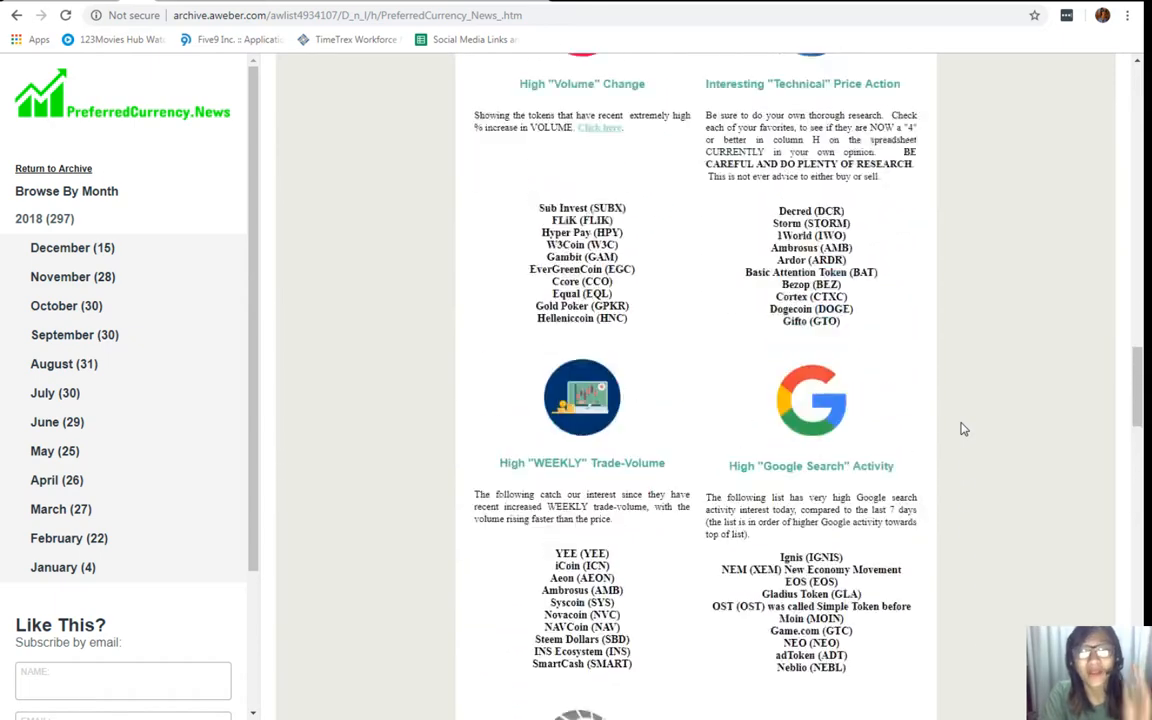
{"action": "scroll", "scroll_direction": "up", "scroll_amount": 3}
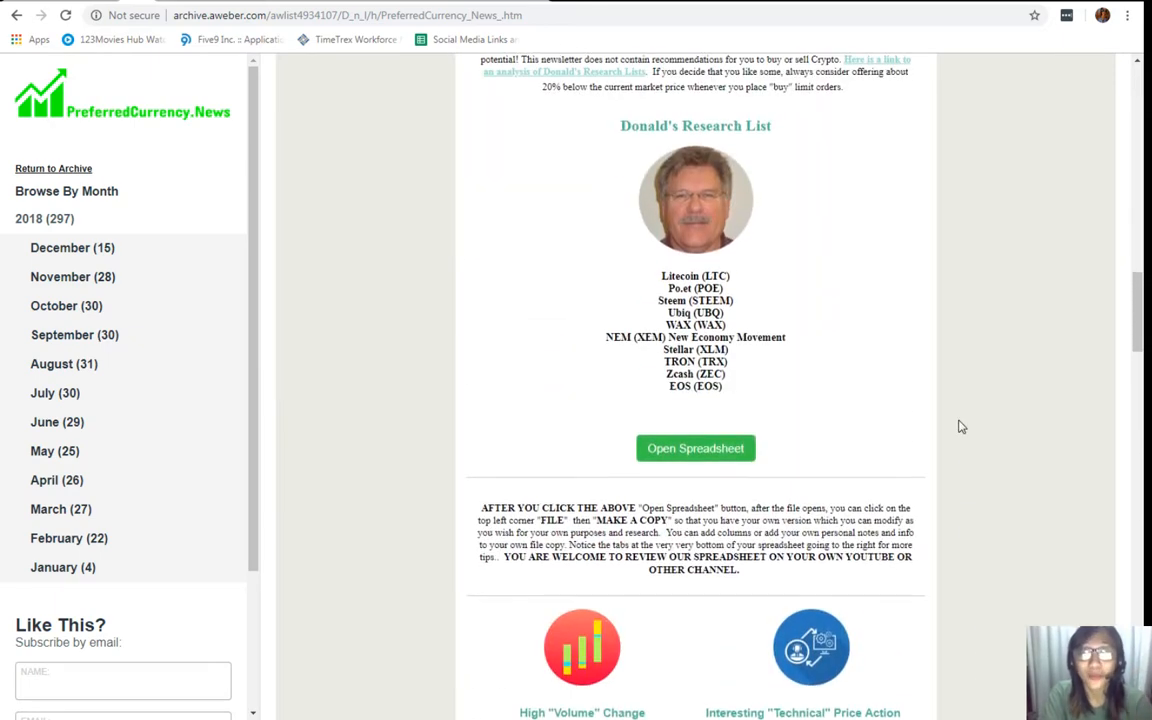
{"action": "scroll", "scroll_direction": "up", "scroll_amount": 3}
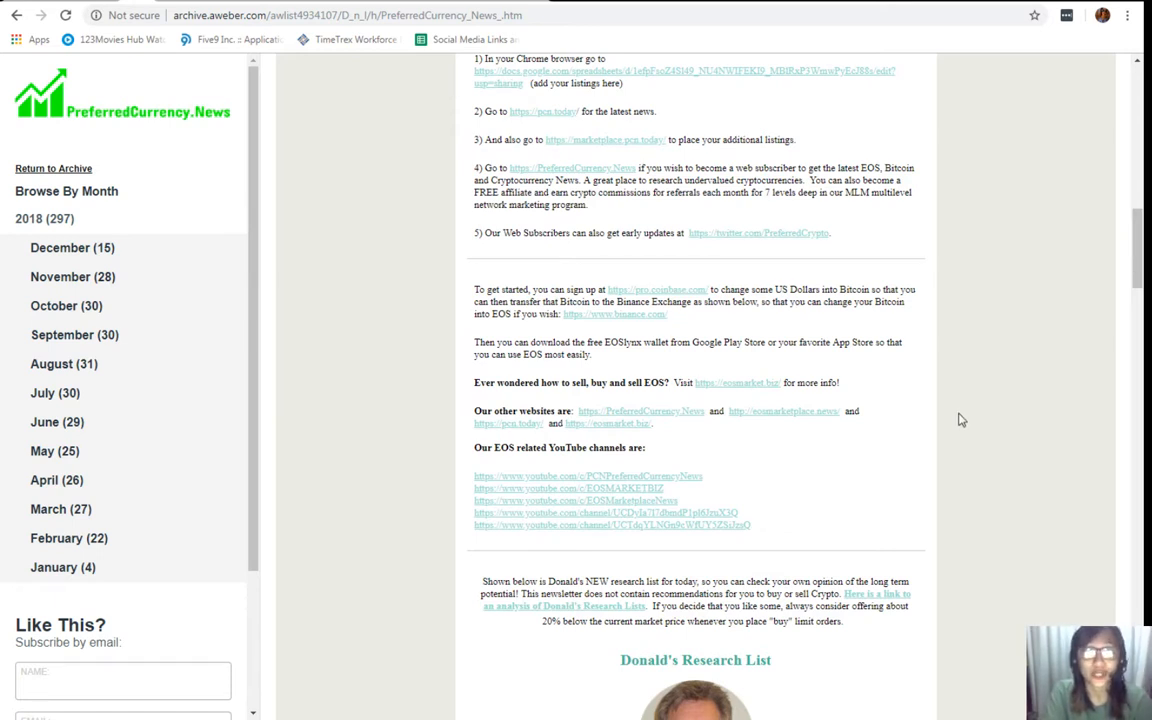
{"action": "mouse_move", "coordinate": [958, 416]}
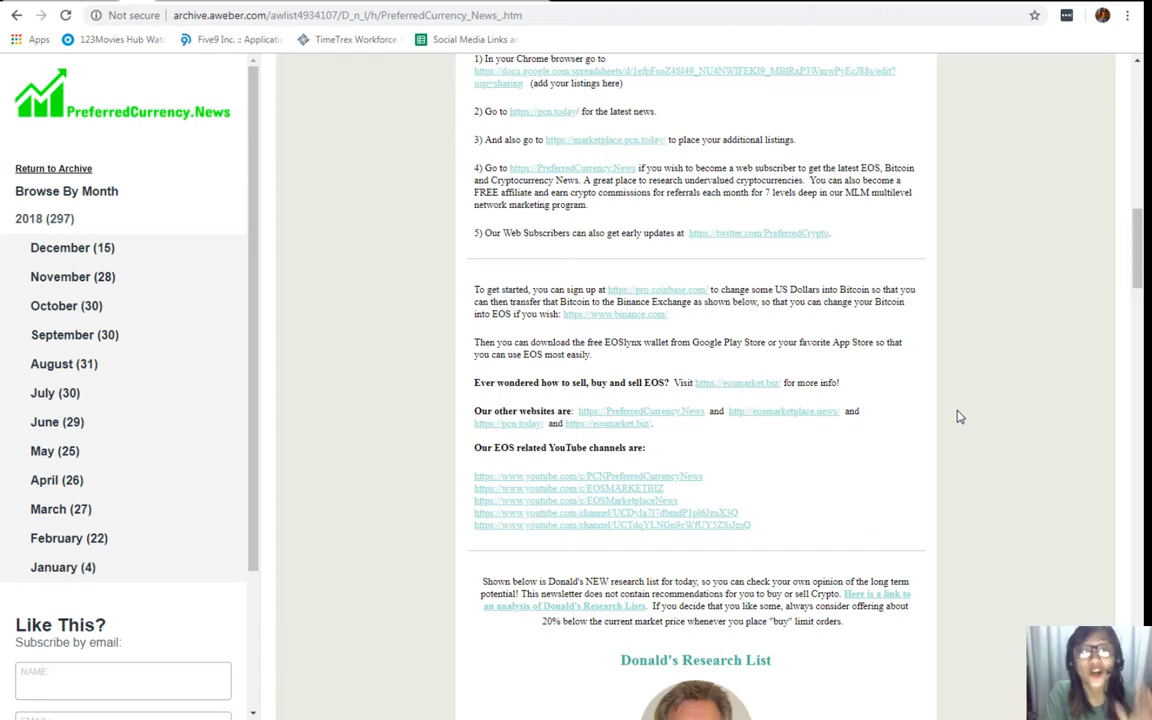
{"action": "scroll", "scroll_direction": "up", "scroll_amount": 3}
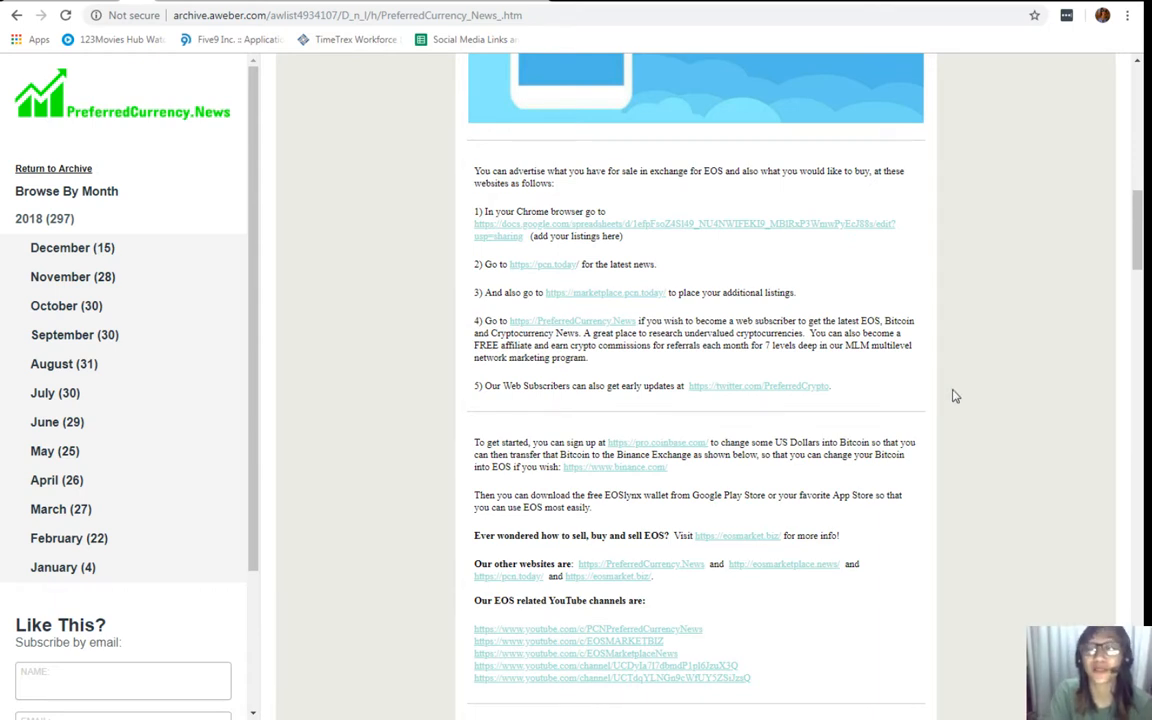
{"action": "scroll", "scroll_direction": "down", "scroll_amount": 3}
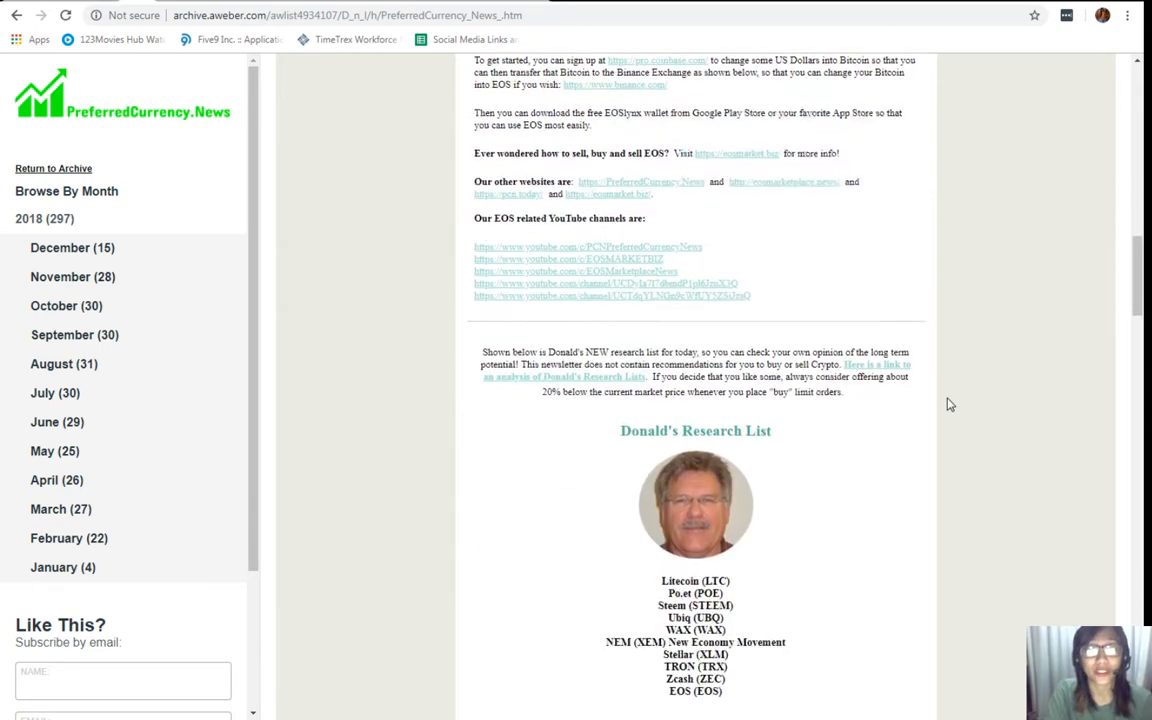
{"action": "scroll", "scroll_direction": "down", "scroll_amount": 3}
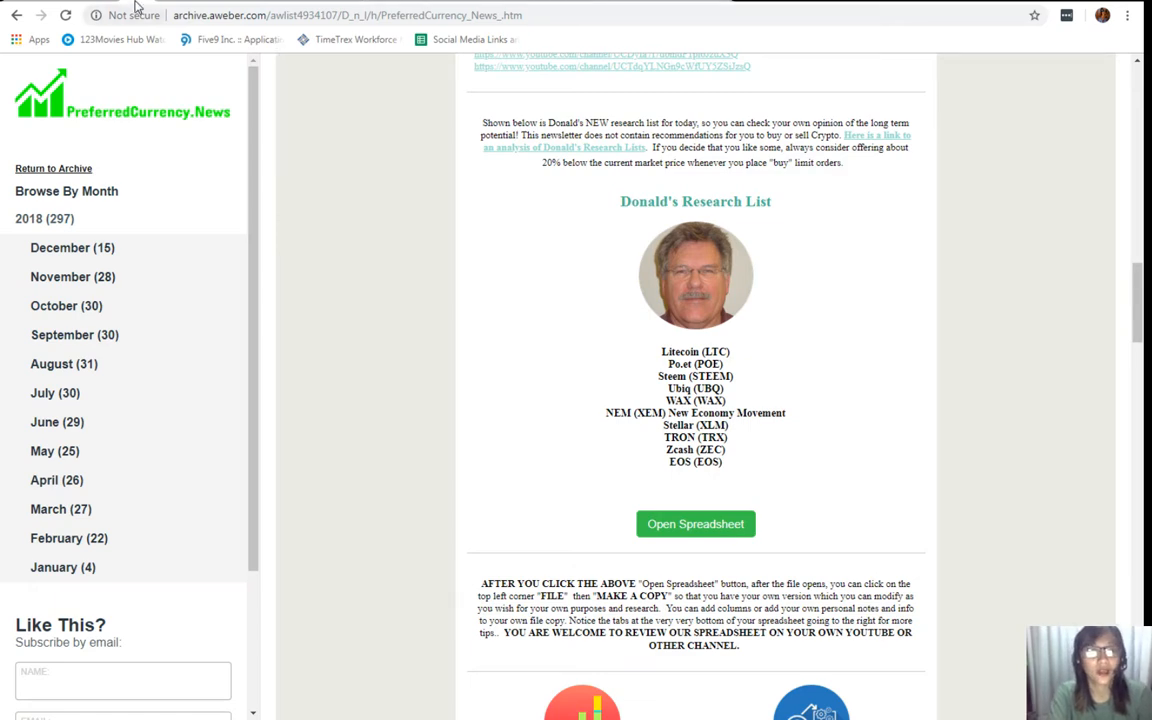
Open Donald's research spreadsheet from the newsletter's Open Spreadsheet button
{"action": "left_click", "coordinate": [696, 524]}
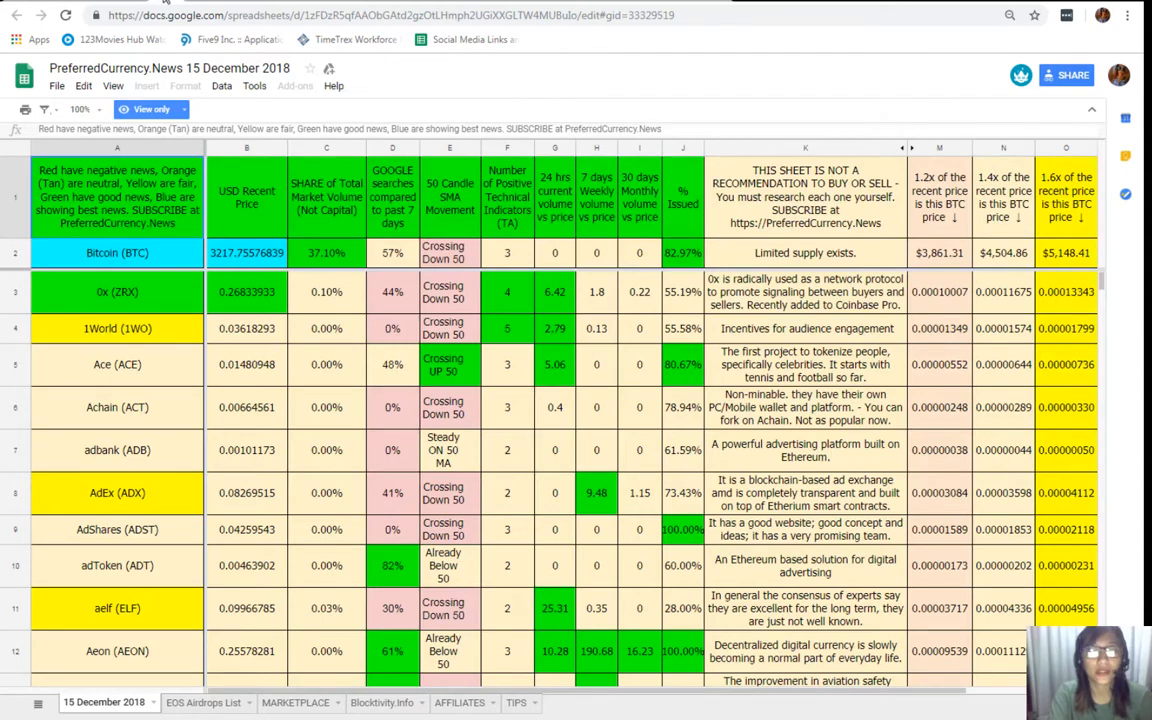
{"action": "mouse_move", "coordinate": [616, 52]}
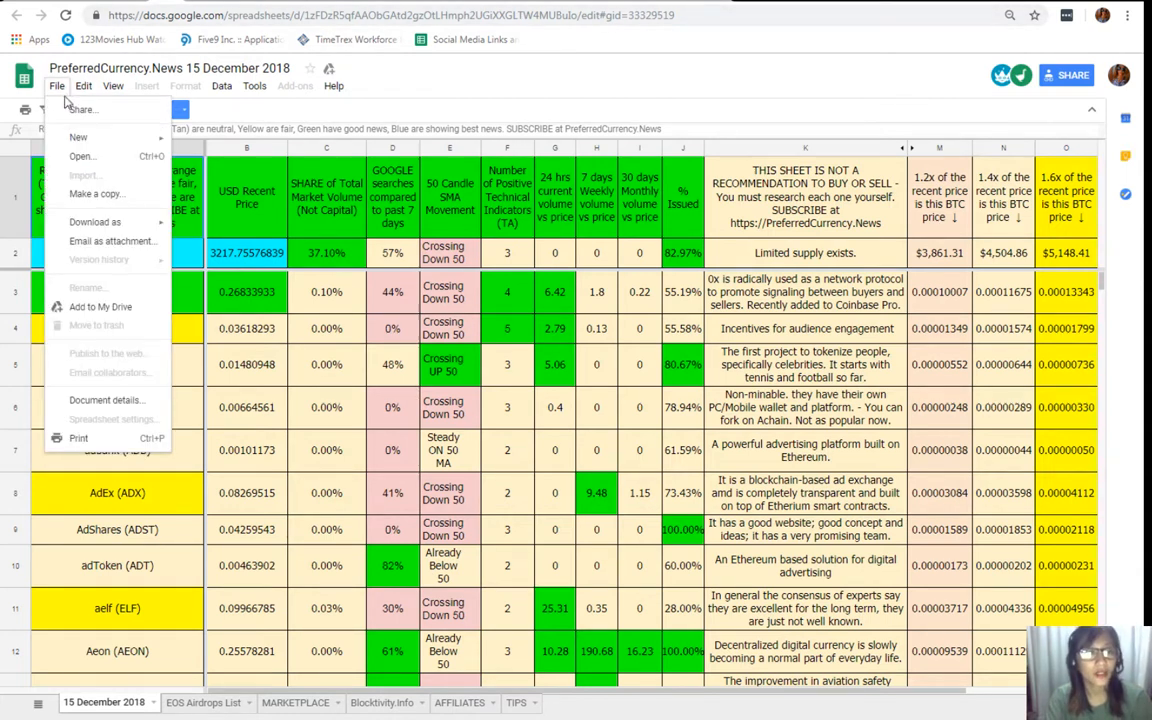
Create 'Copy of PreferredCurrency.News 15 December 2018' in My Drive with the default name
{"action": "left_click", "coordinate": [500, 164]}
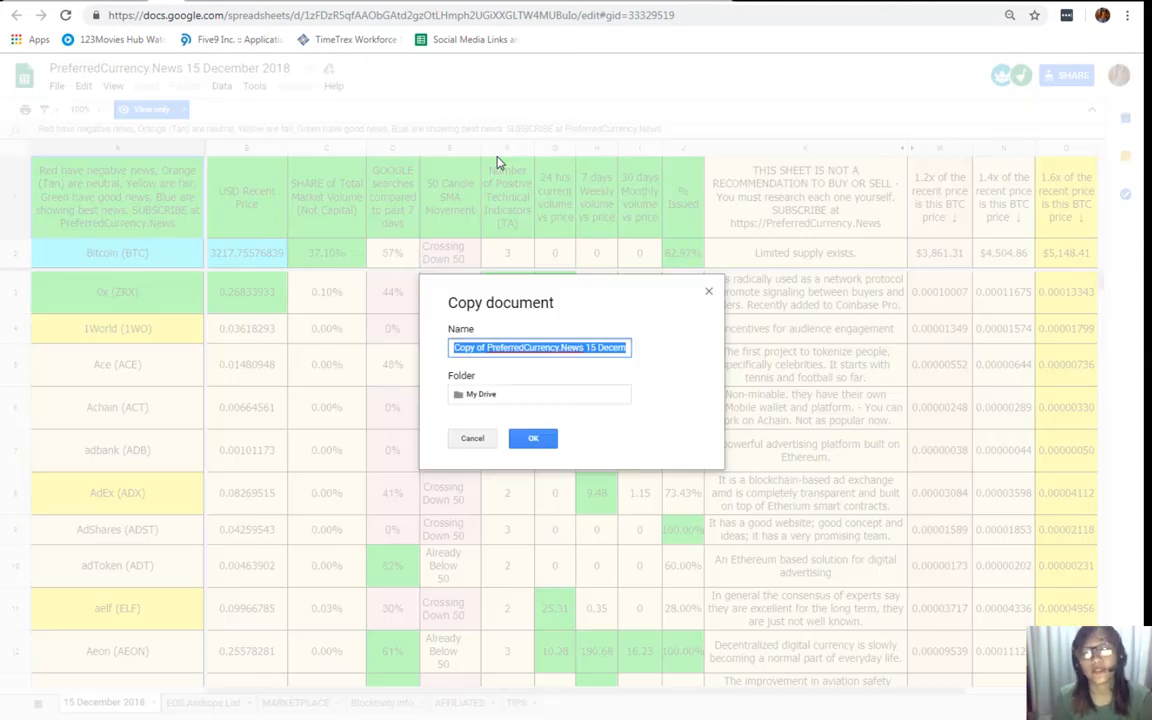
{"action": "mouse_move", "coordinate": [360, 536]}
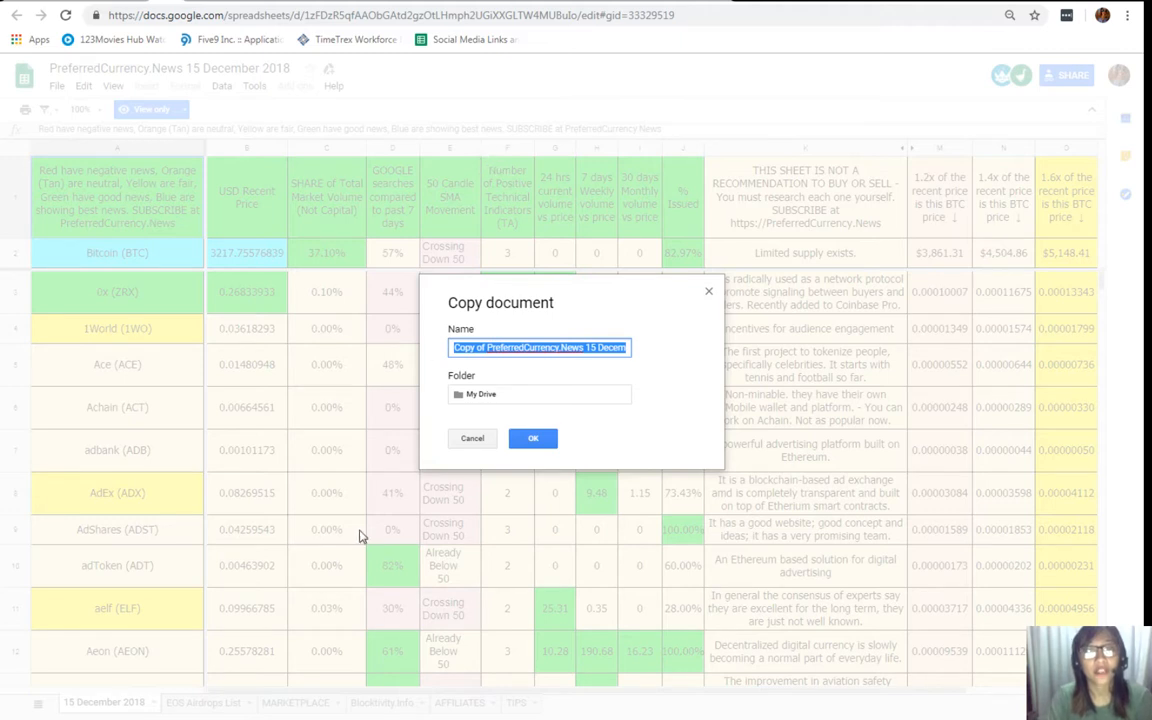
{"action": "left_click", "coordinate": [532, 438]}
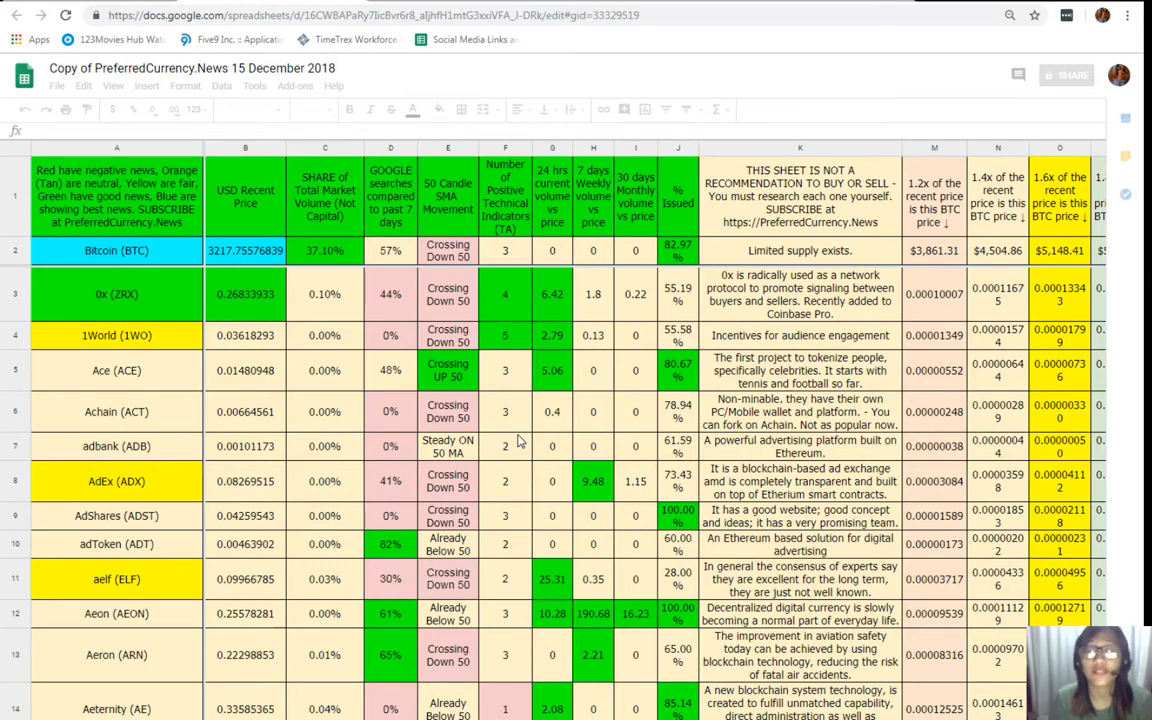
{"action": "mouse_move", "coordinate": [398, 378]}
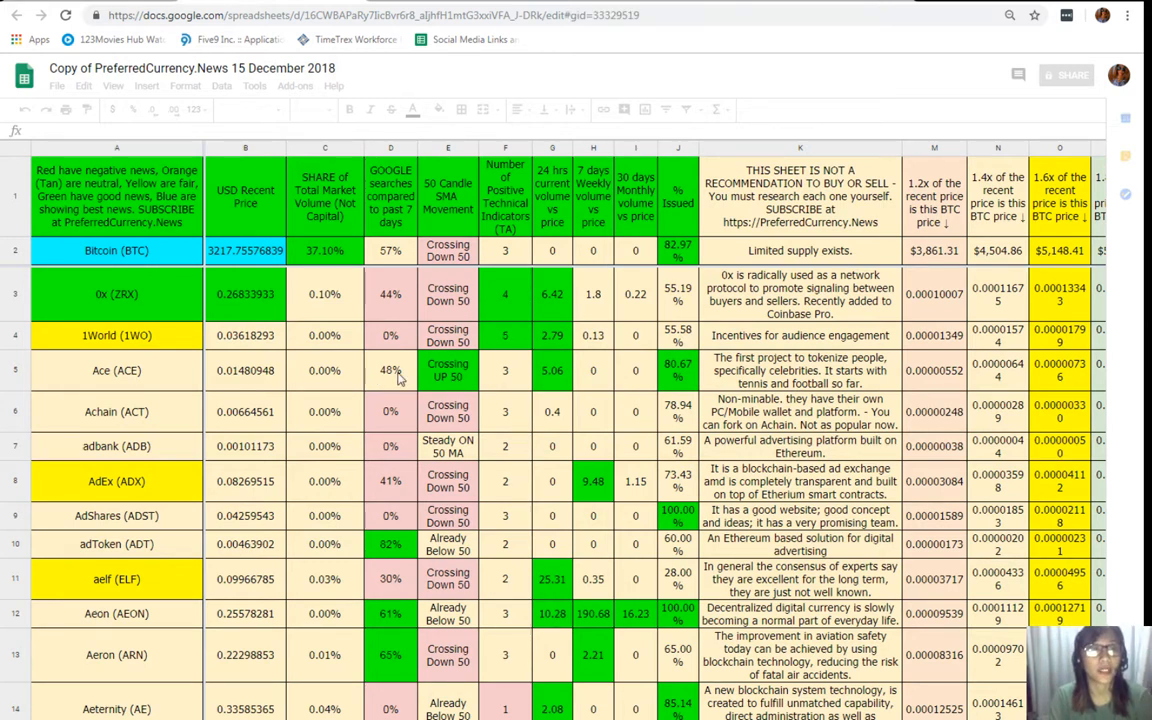
{"action": "mouse_move", "coordinate": [164, 92]}
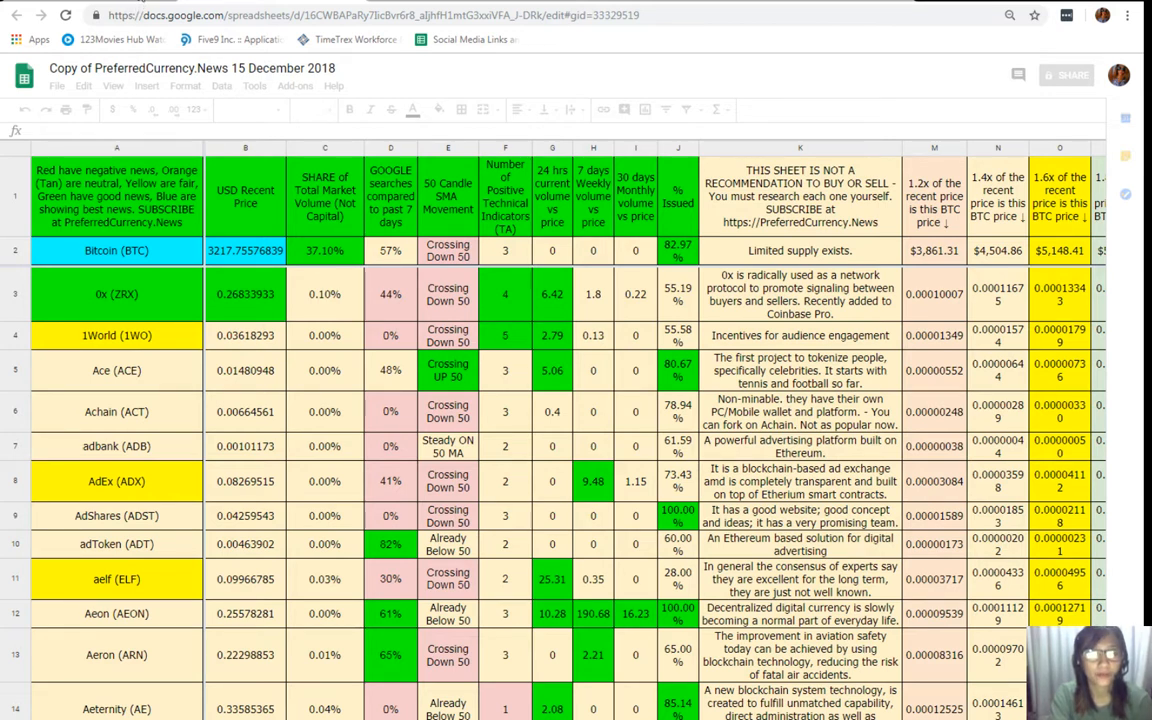
{"action": "mouse_move", "coordinate": [854, 108]}
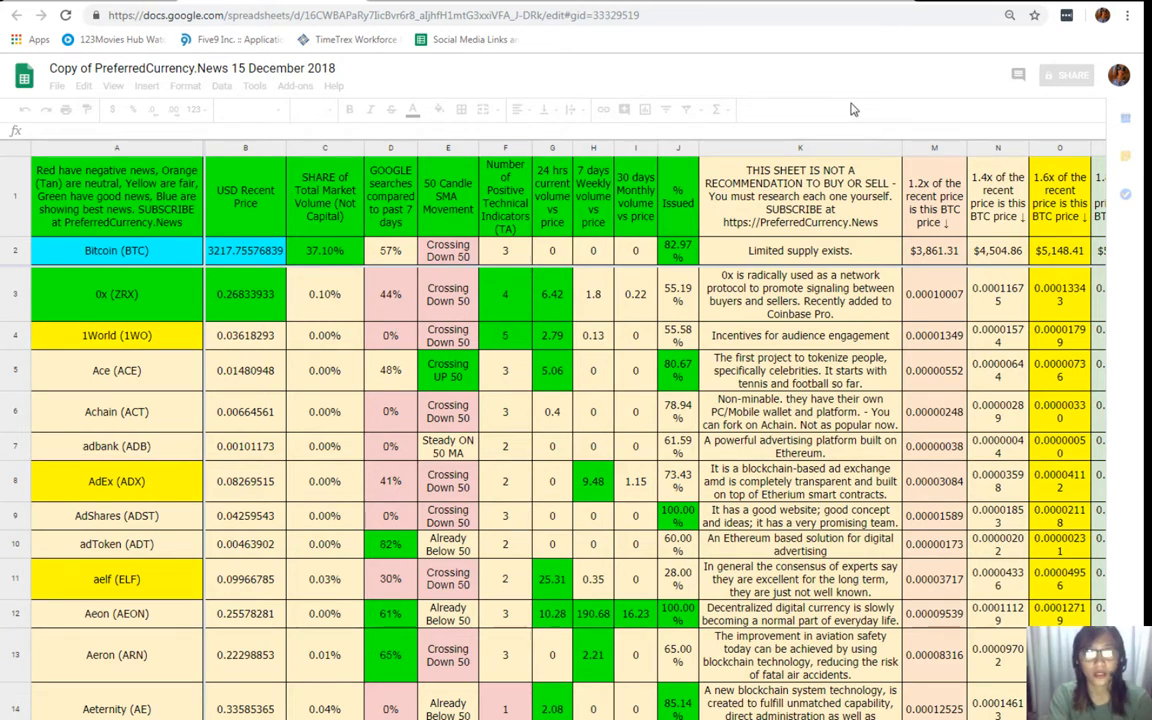
{"action": "mouse_move", "coordinate": [808, 110]}
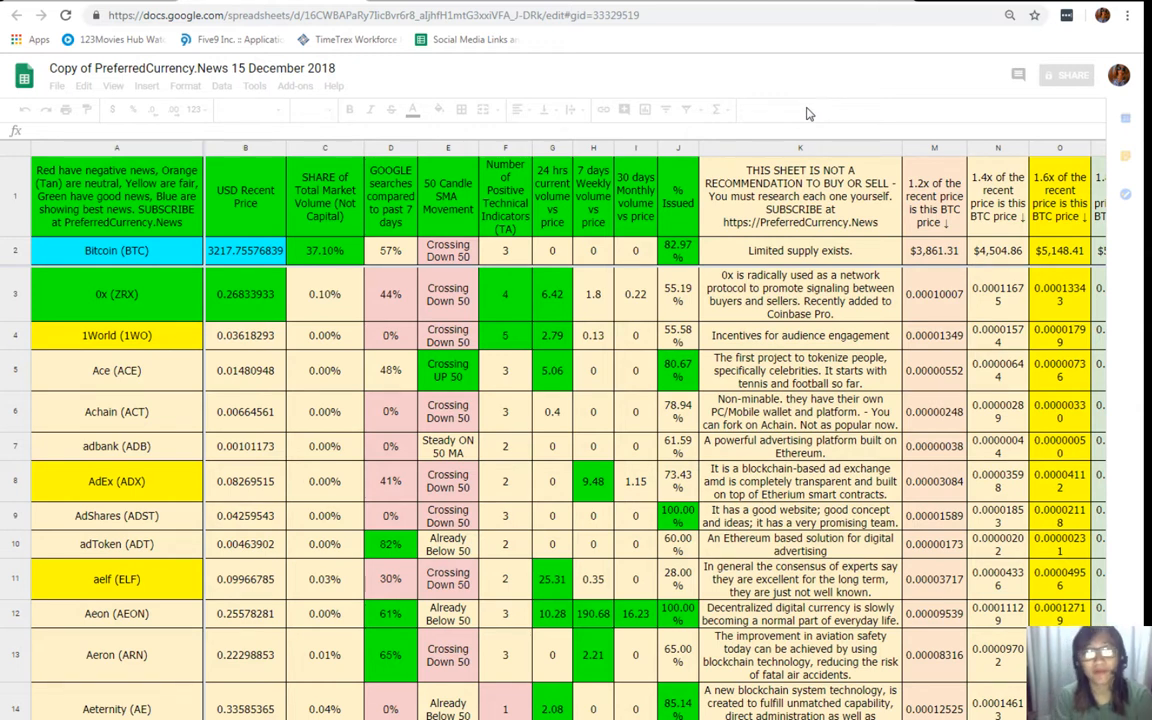
{"action": "mouse_move", "coordinate": [810, 112]}
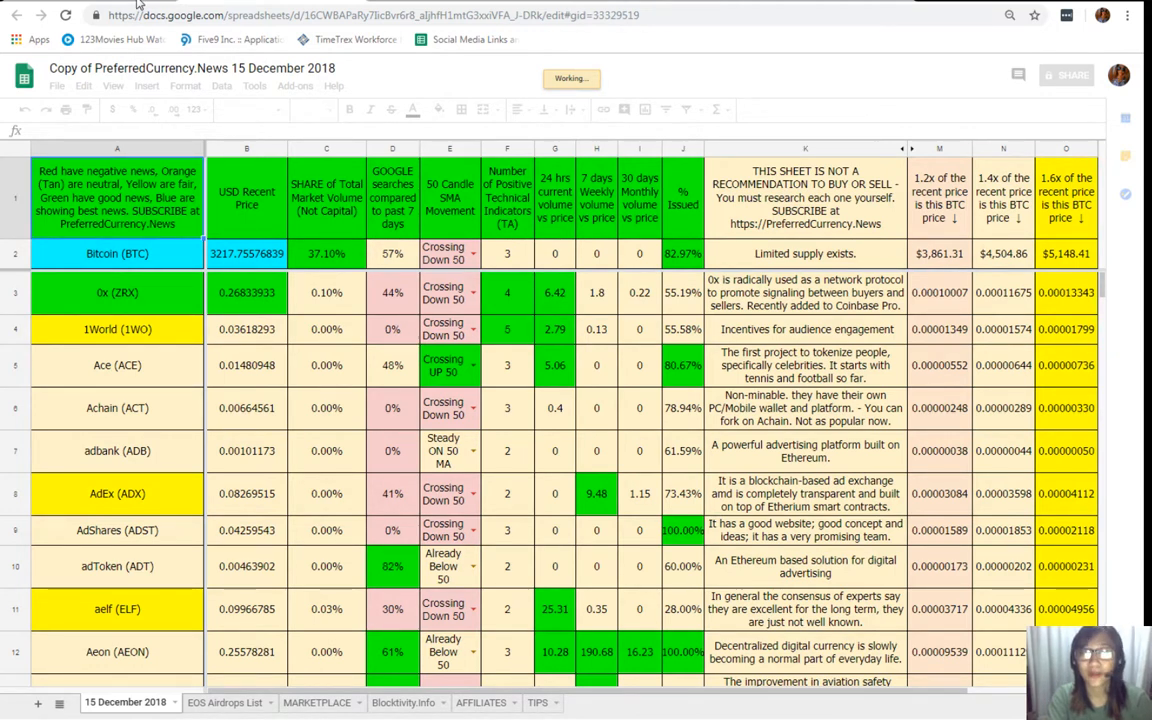
{"action": "mouse_move", "coordinate": [1080, 32]}
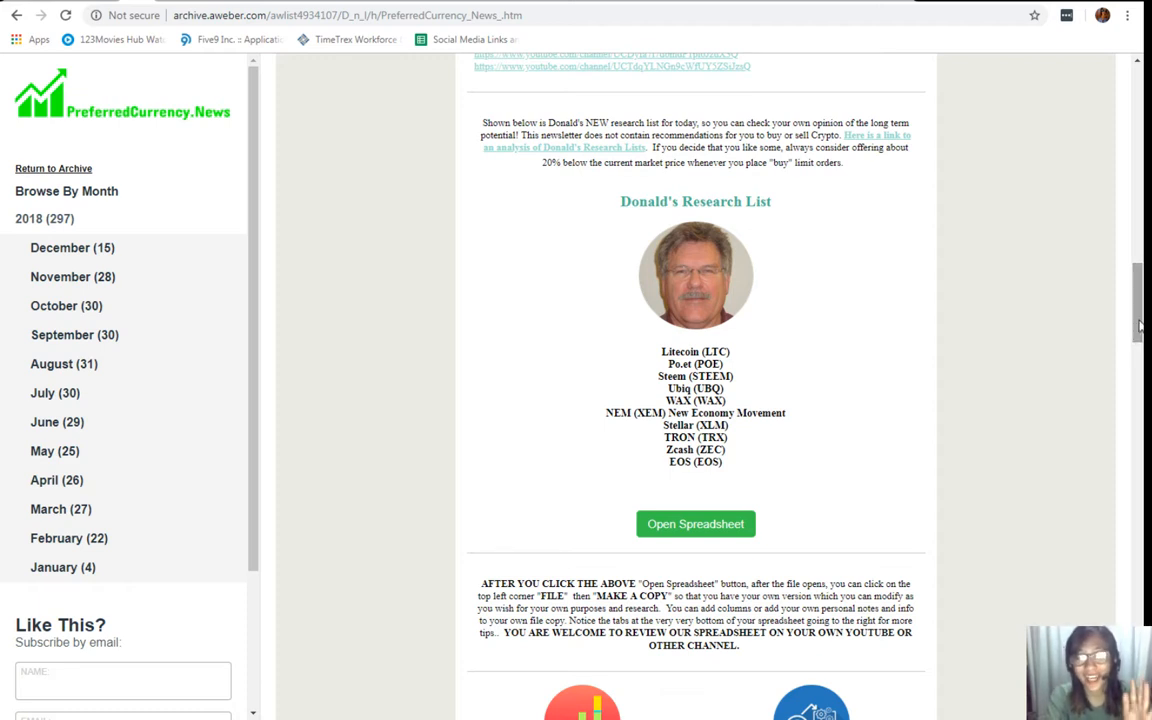
Scroll past the Volume, Technical, Google Search and Blockchain Activity lists to Become an Affiliate
{"action": "scroll", "scroll_direction": "down", "scroll_amount": 3}
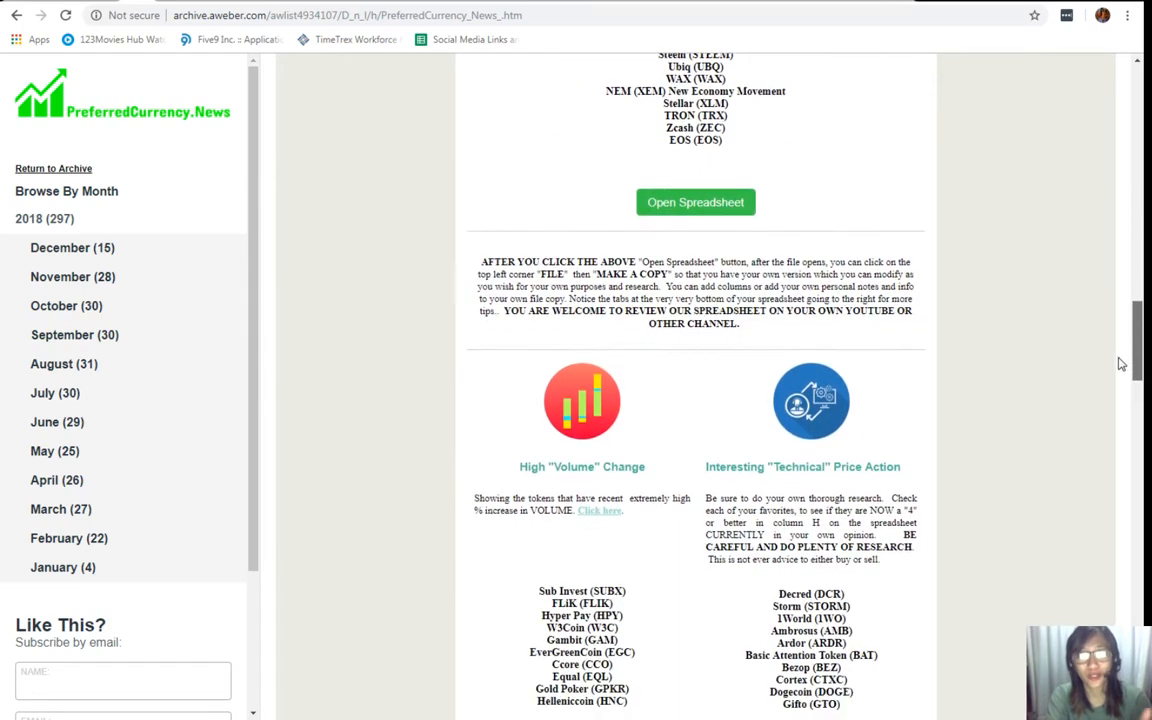
{"action": "scroll", "scroll_direction": "down", "scroll_amount": 3}
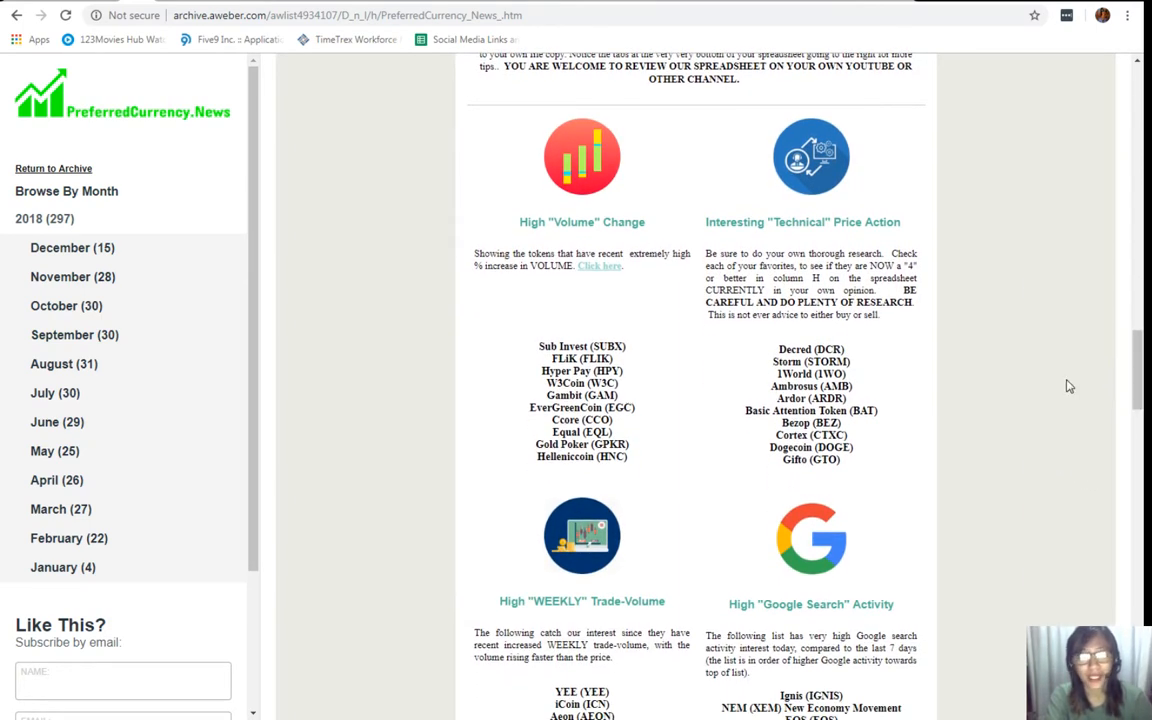
{"action": "mouse_move", "coordinate": [956, 328]}
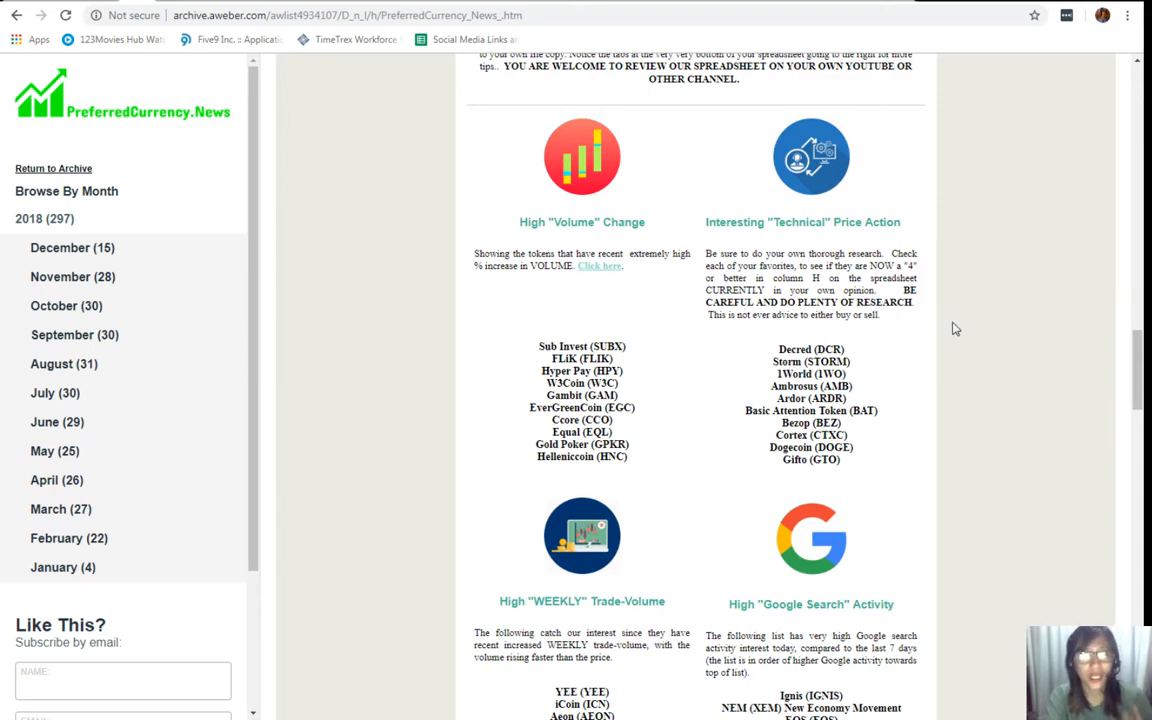
{"action": "scroll", "scroll_direction": "down", "scroll_amount": 3}
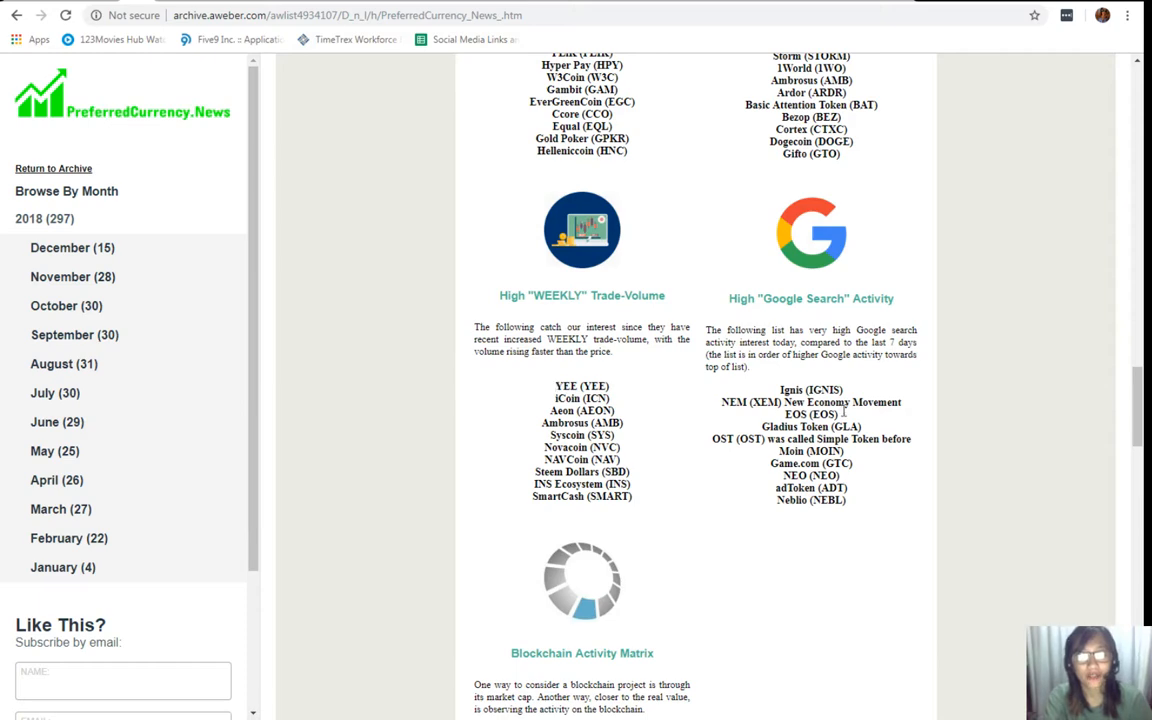
{"action": "mouse_move", "coordinate": [872, 418]}
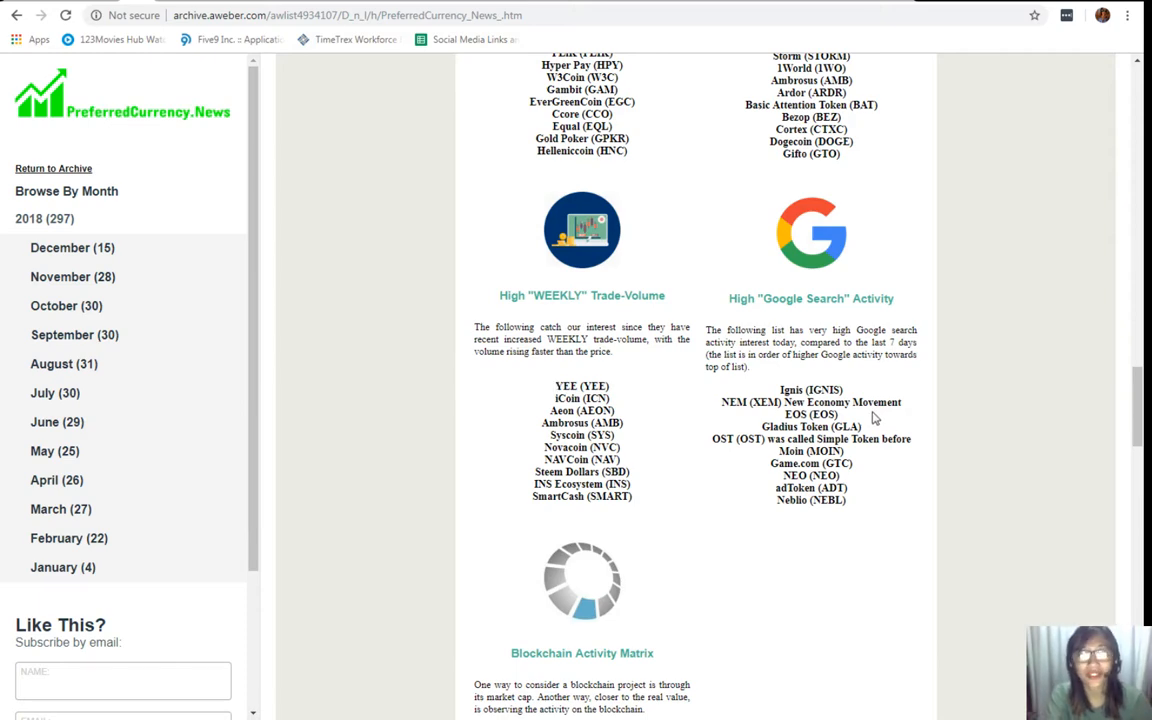
{"action": "scroll", "scroll_direction": "down", "scroll_amount": 3}
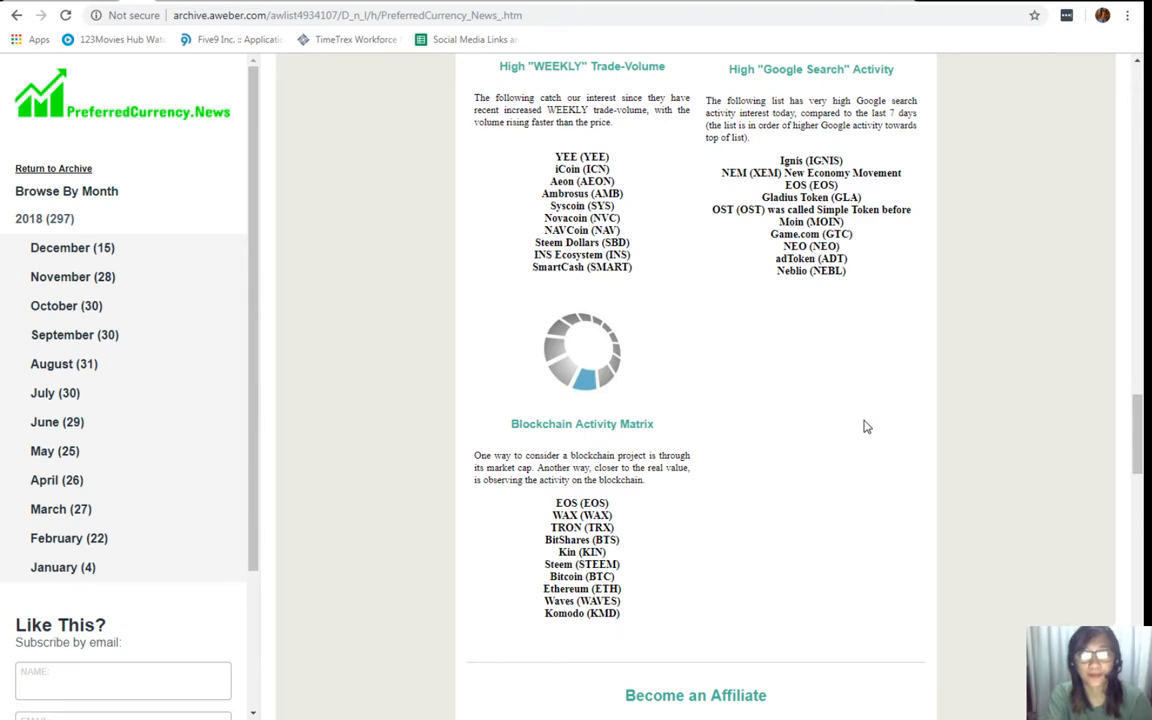
{"action": "scroll", "scroll_direction": "down", "scroll_amount": 3}
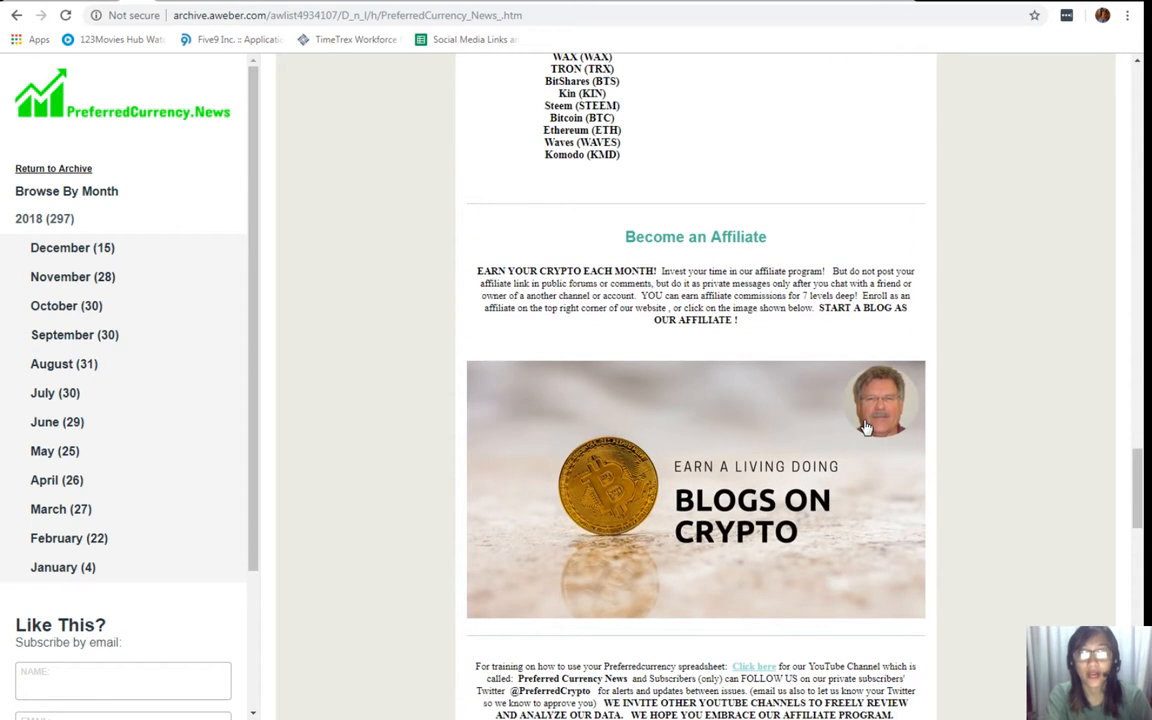
{"action": "scroll", "scroll_direction": "down", "scroll_amount": 3}
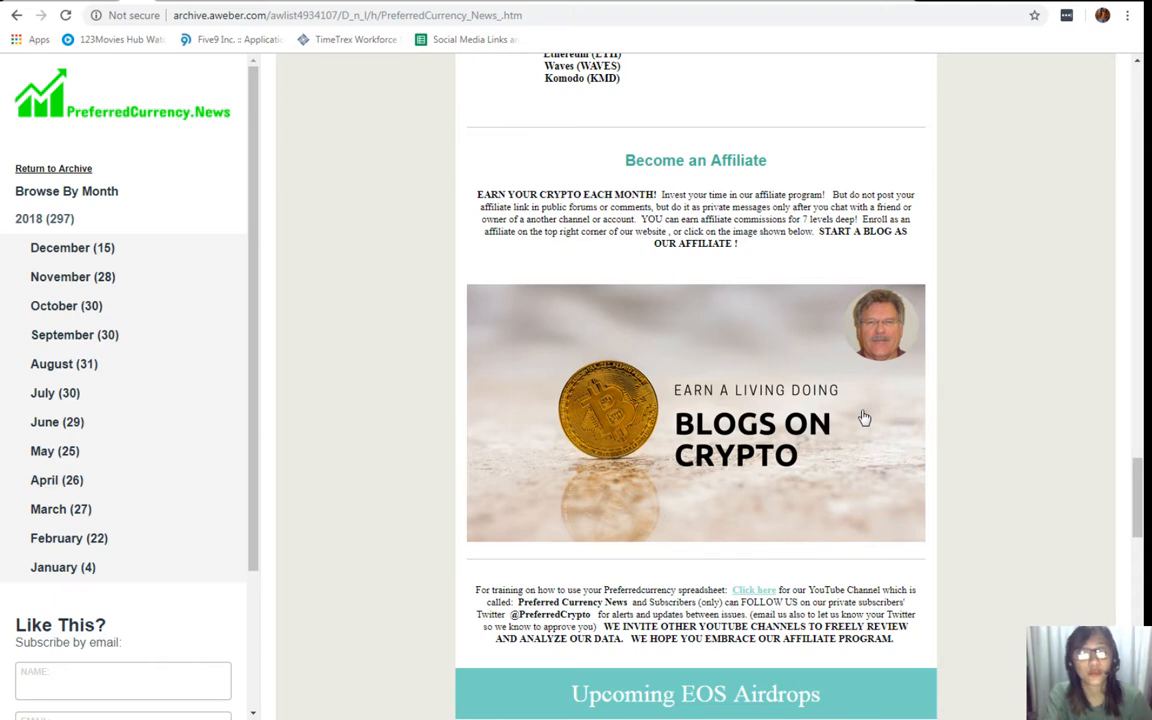
{"action": "mouse_move", "coordinate": [864, 412]}
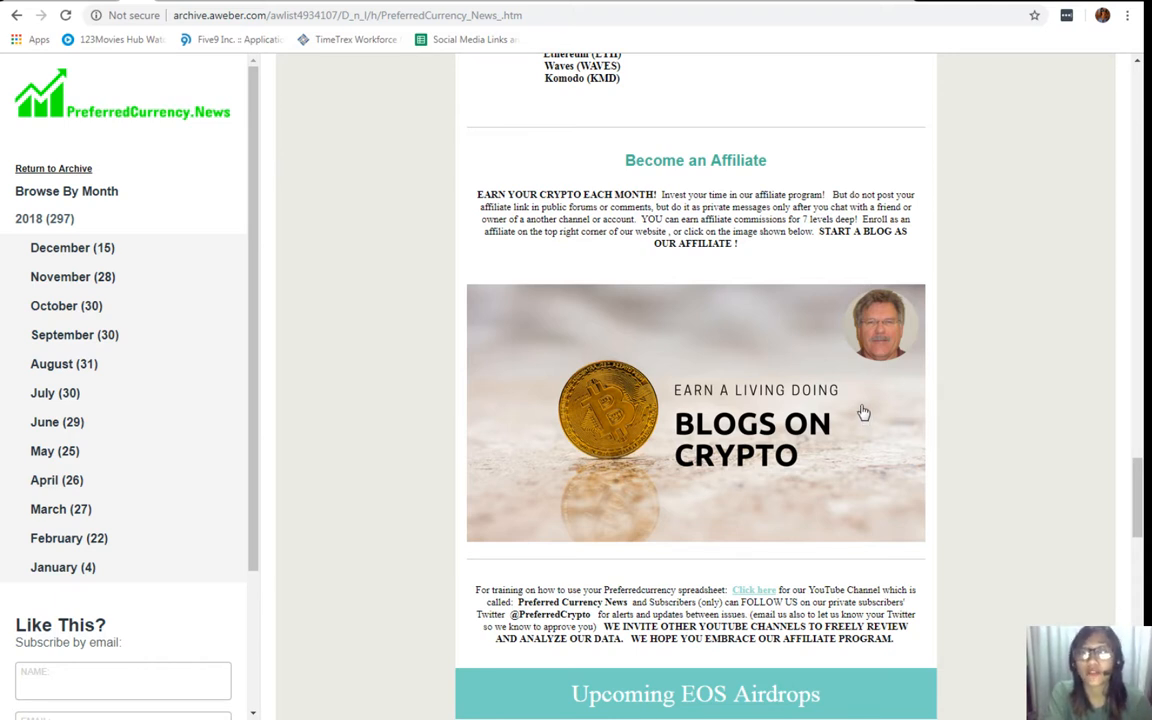
{"action": "mouse_move", "coordinate": [848, 418]}
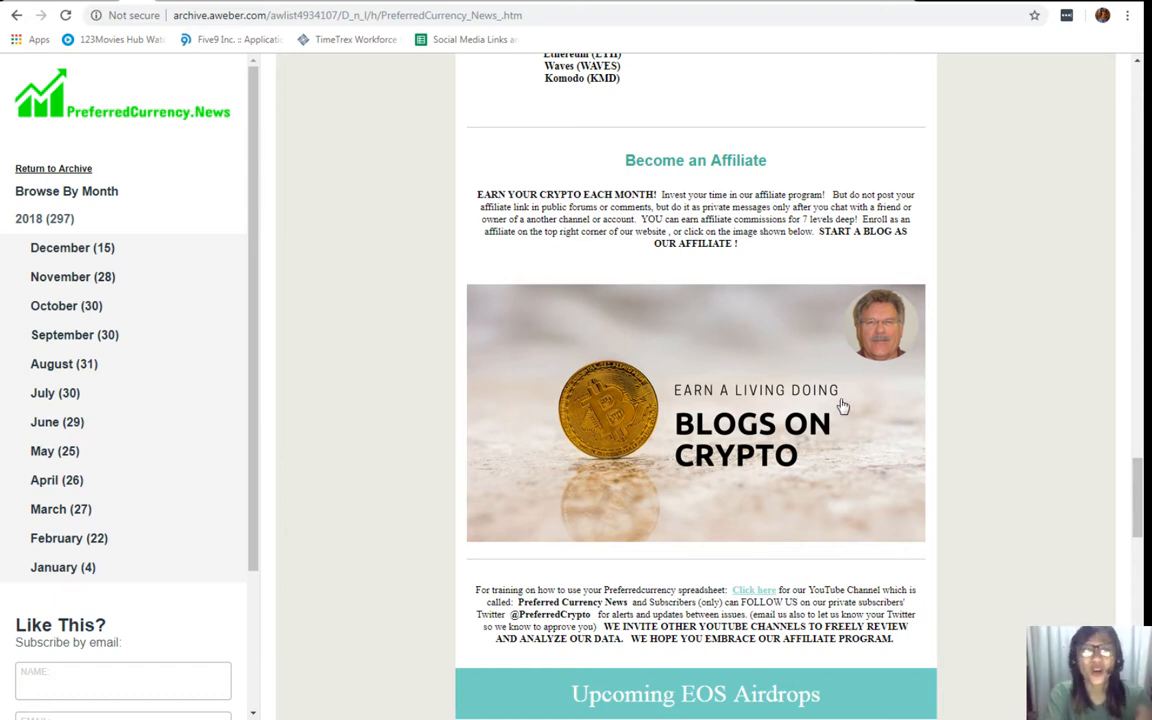
{"action": "mouse_move", "coordinate": [736, 406]}
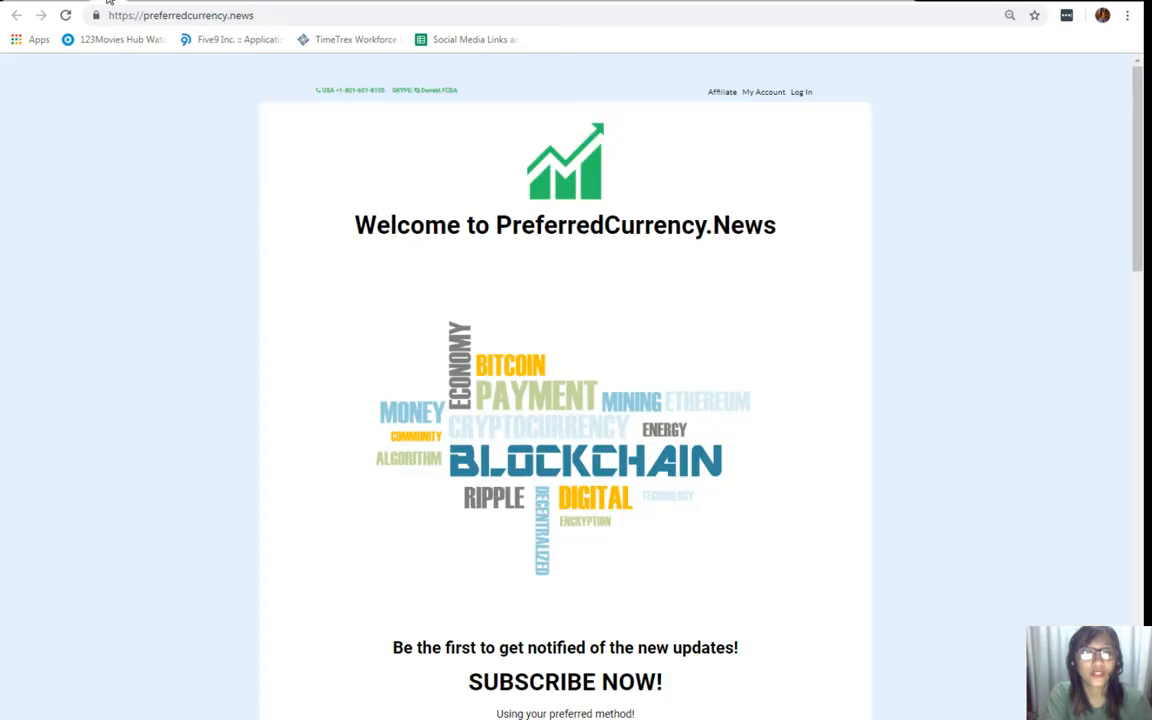
{"action": "mouse_move", "coordinate": [716, 92]}
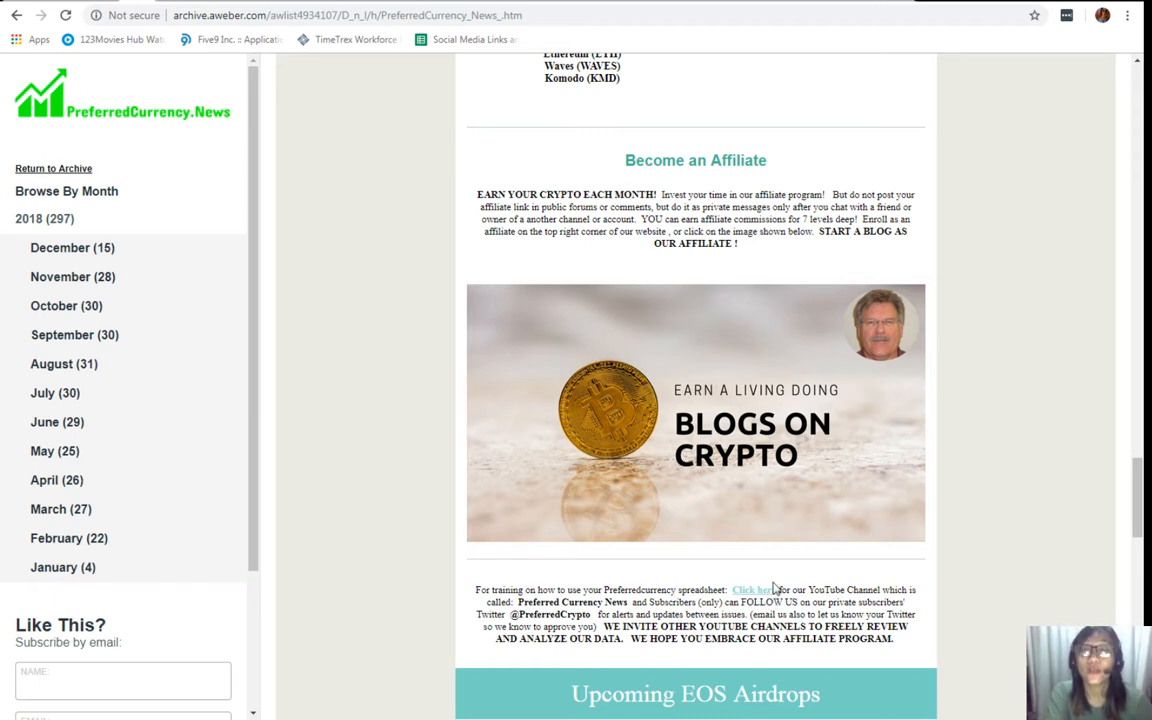
{"action": "mouse_move", "coordinate": [952, 516]}
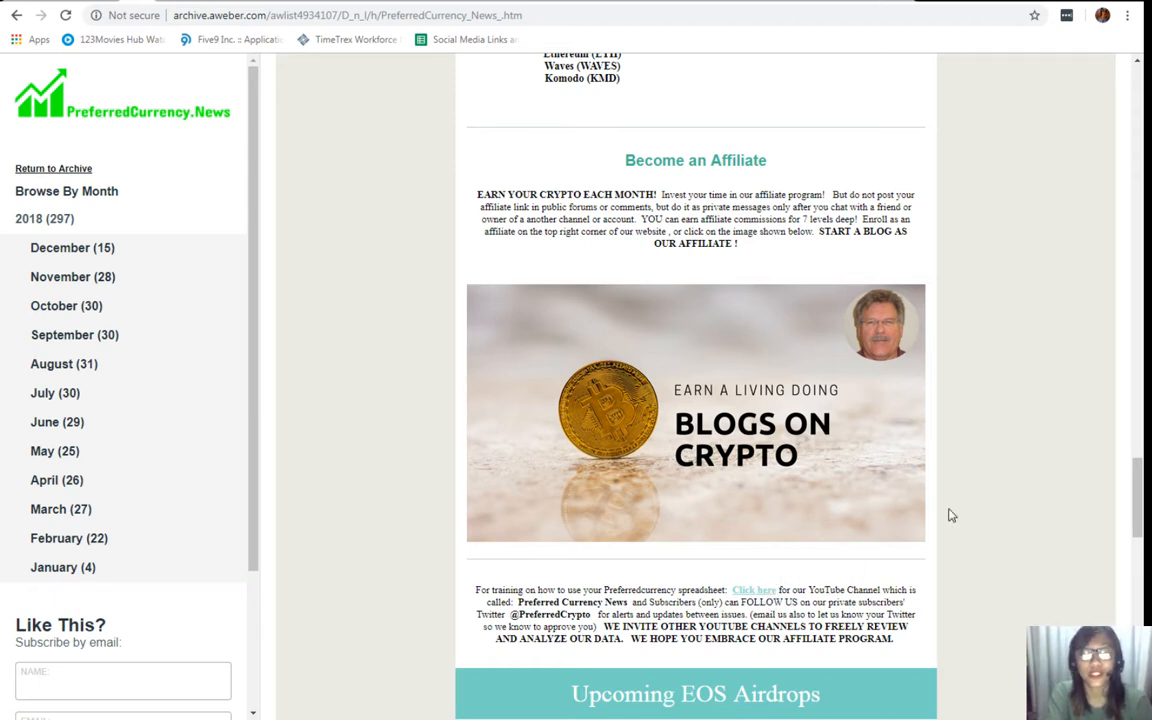
{"action": "mouse_move", "coordinate": [952, 500]}
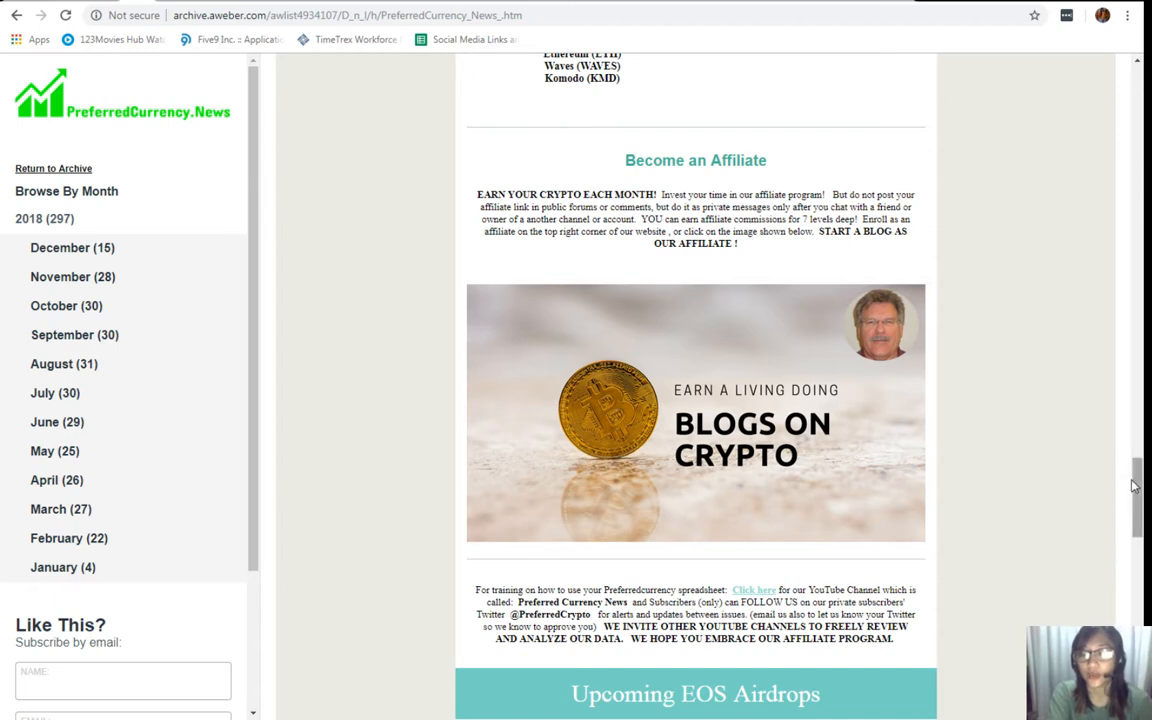
Scroll through the Parsl, TOOKTOOK and CADEOS airdrops to the closing stay-tuned banner
{"action": "scroll", "scroll_direction": "down", "scroll_amount": 3}
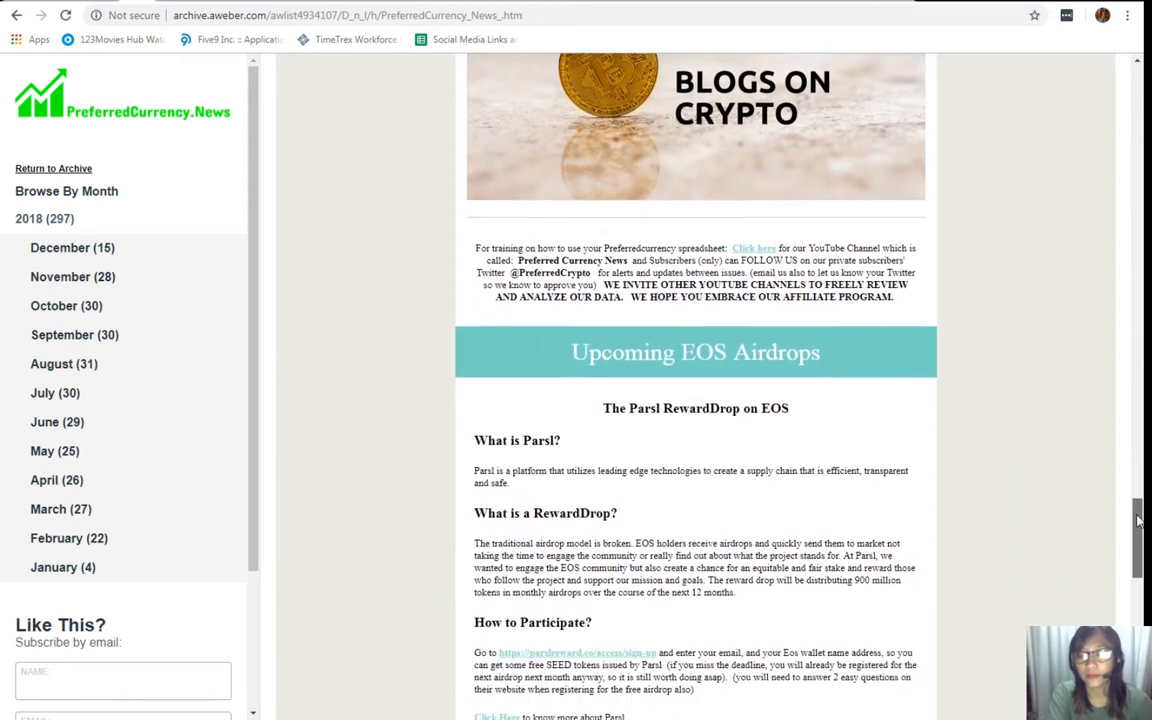
{"action": "scroll", "scroll_direction": "down", "scroll_amount": 3}
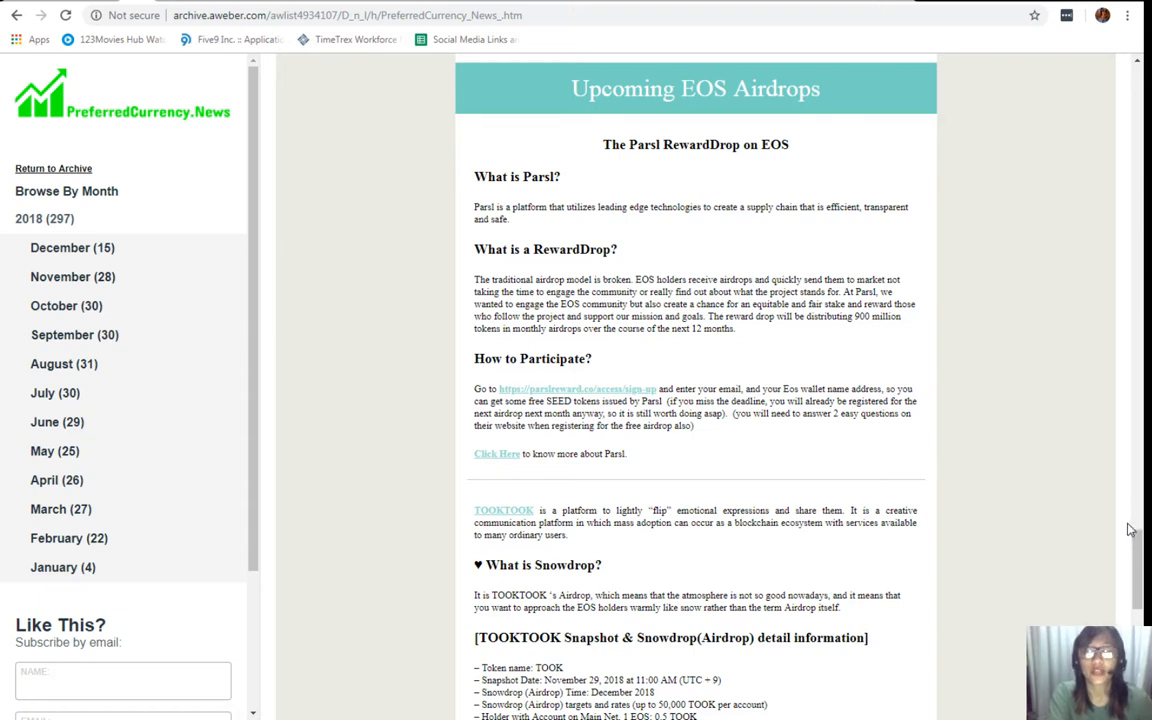
{"action": "mouse_move", "coordinate": [1128, 528]}
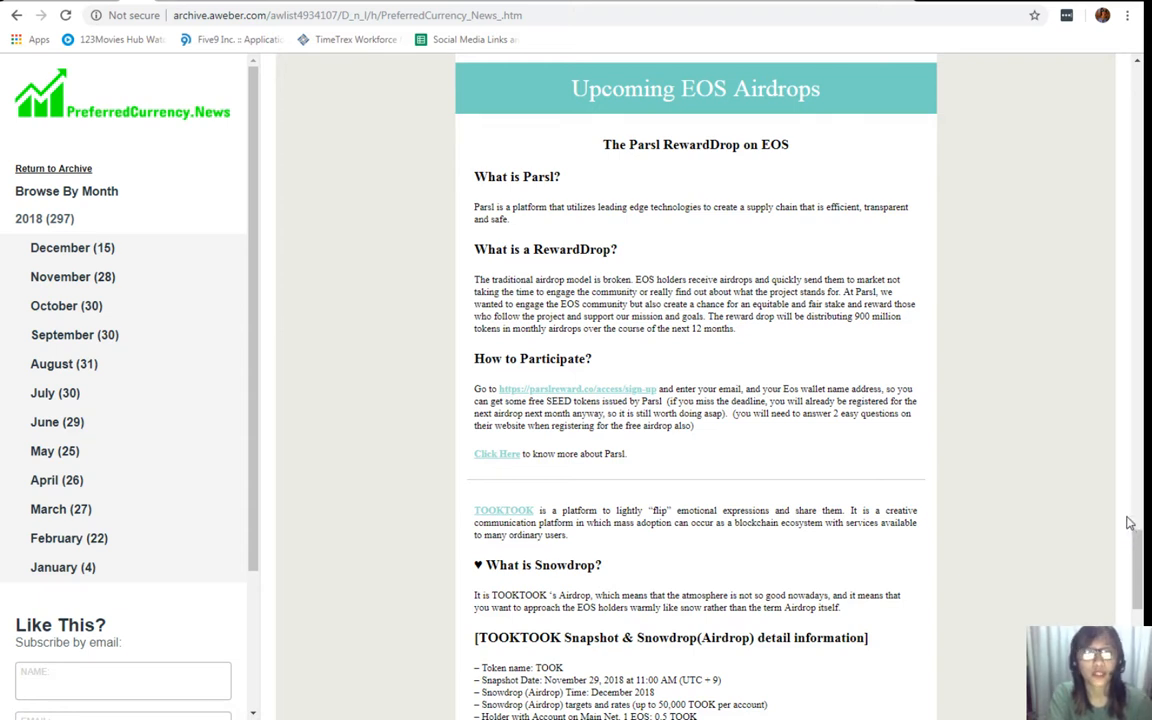
{"action": "scroll", "scroll_direction": "down", "scroll_amount": 3}
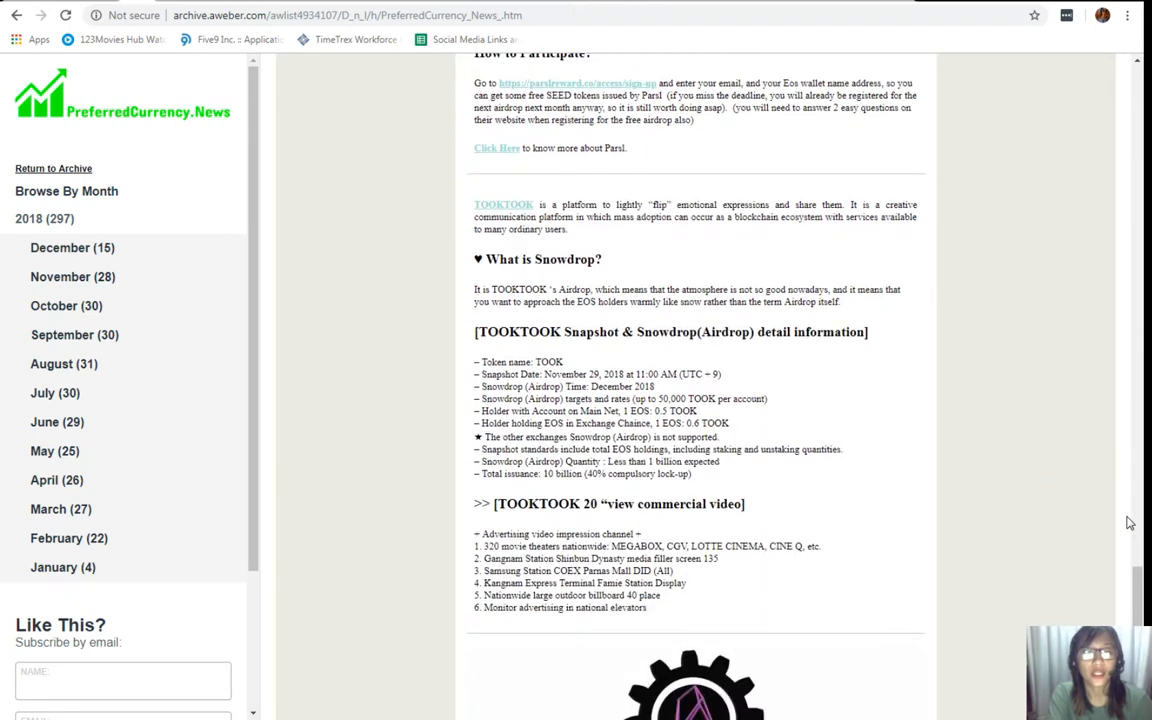
{"action": "scroll", "scroll_direction": "down", "scroll_amount": 3}
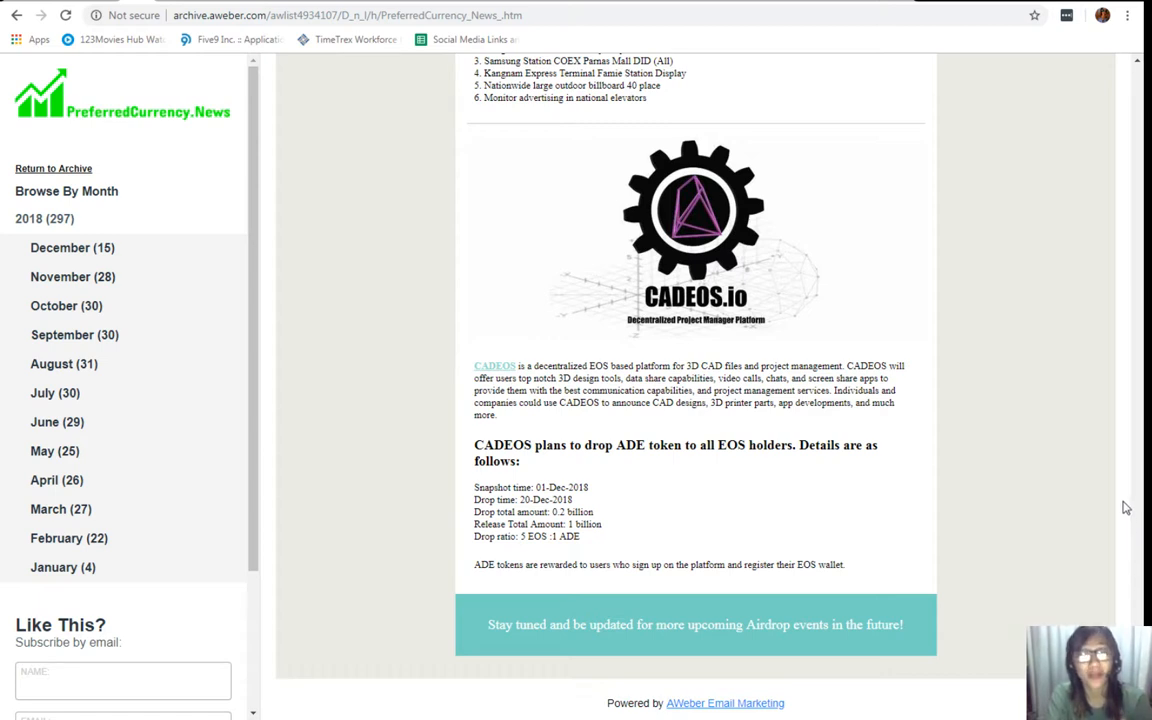
{"action": "mouse_move", "coordinate": [1124, 504]}
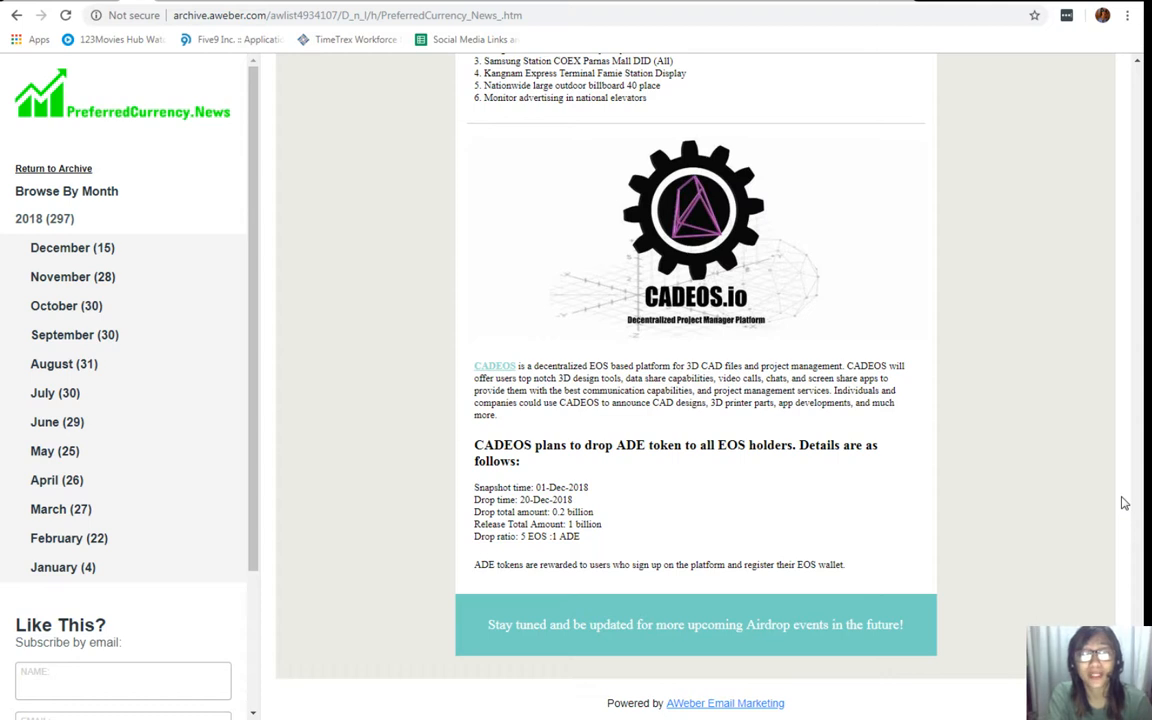
{"action": "mouse_move", "coordinate": [1112, 488]}
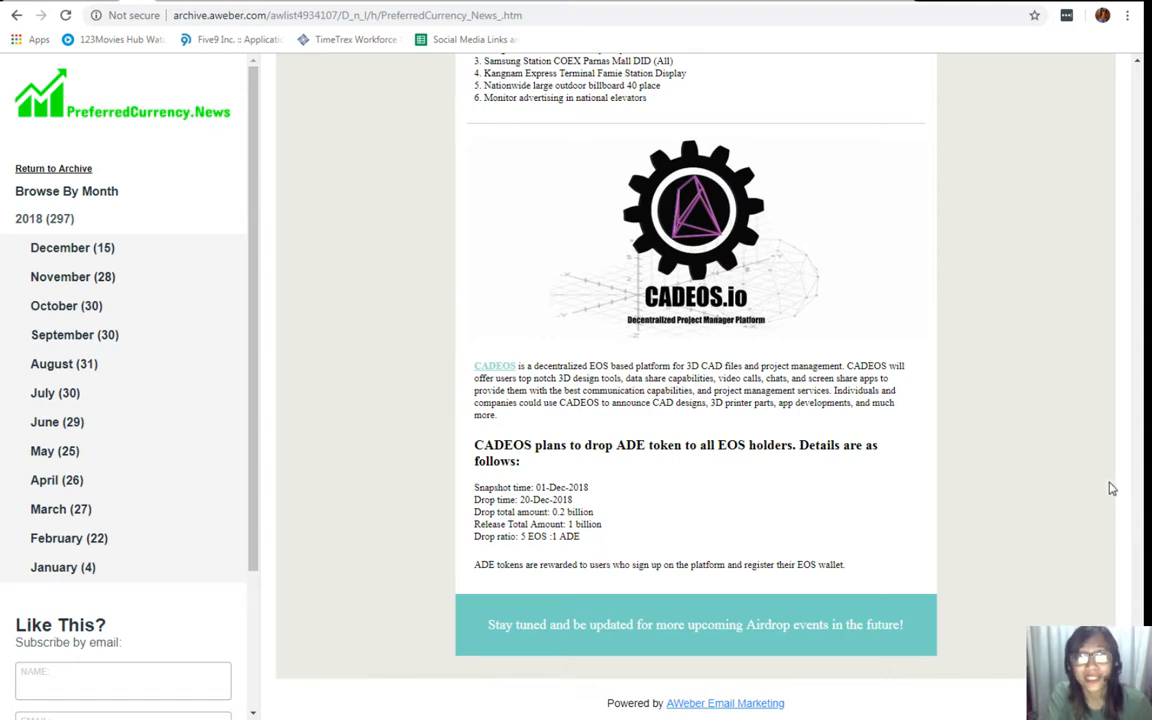
{"action": "mouse_move", "coordinate": [1104, 478]}
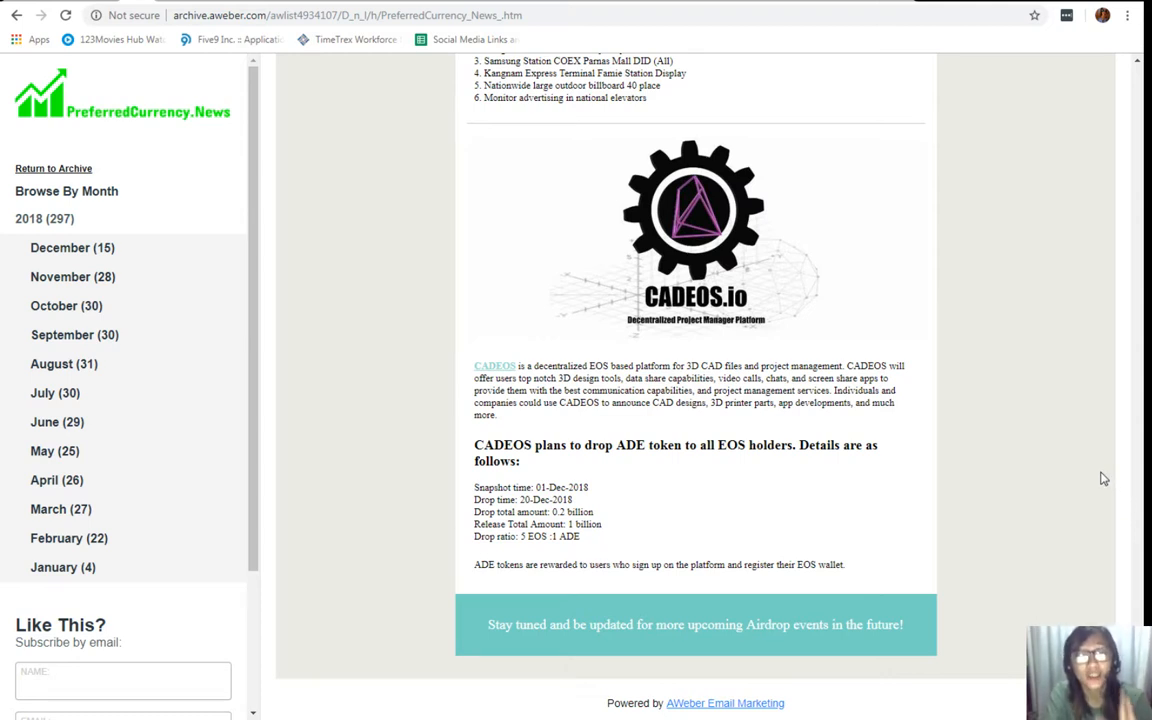